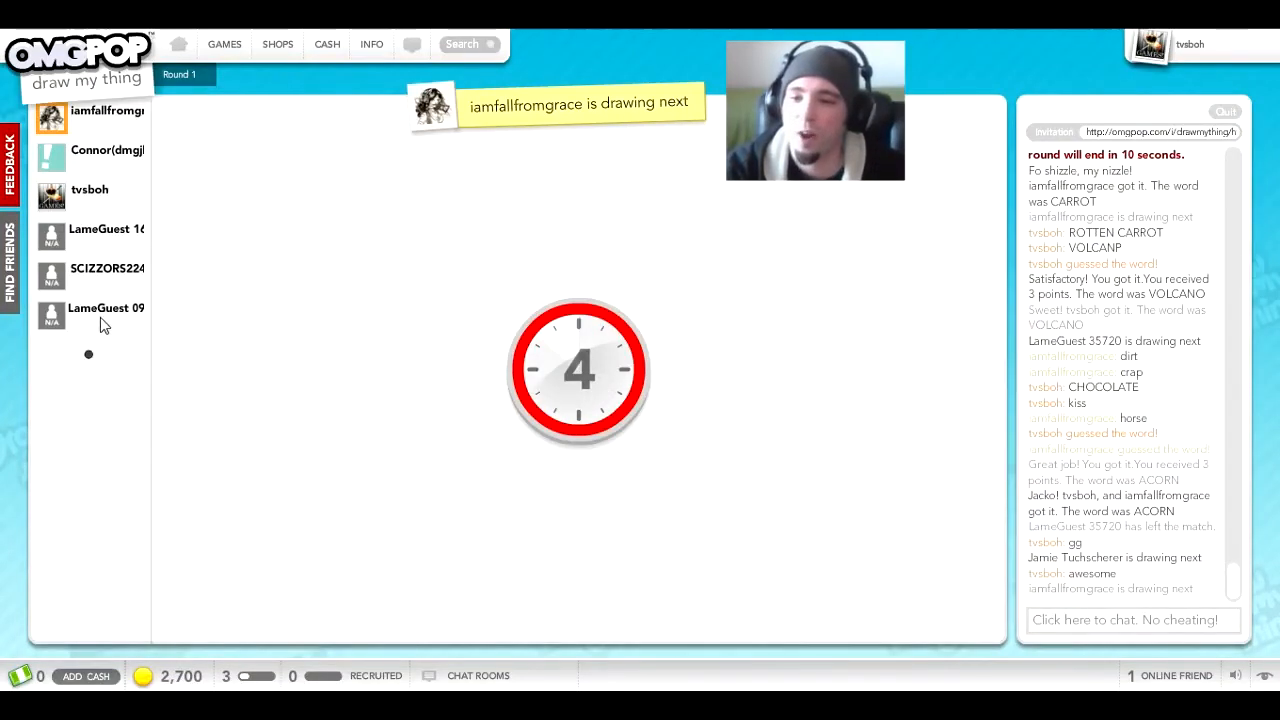
{"action": "mouse_move", "coordinate": [88, 362]}
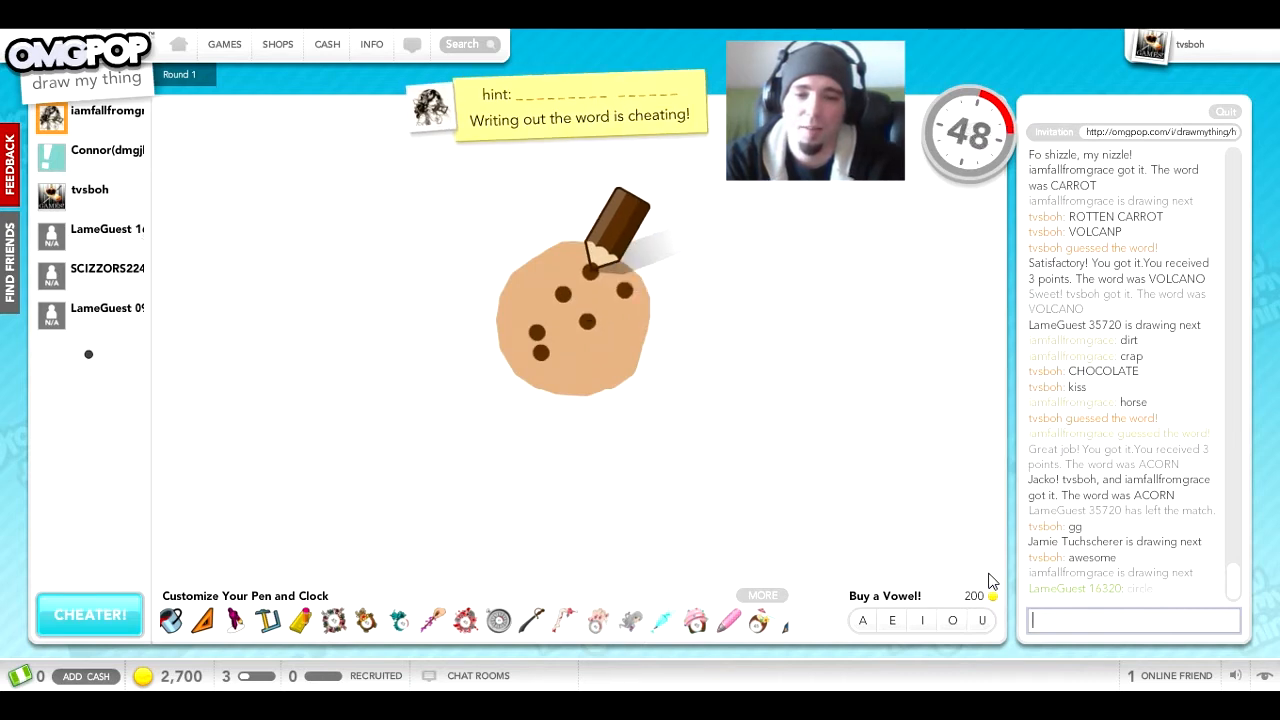
Send chat guesses for the cookie drawing: cookie, oatmeal cookie and a raisin variant
{"action": "type", "text": "c"}
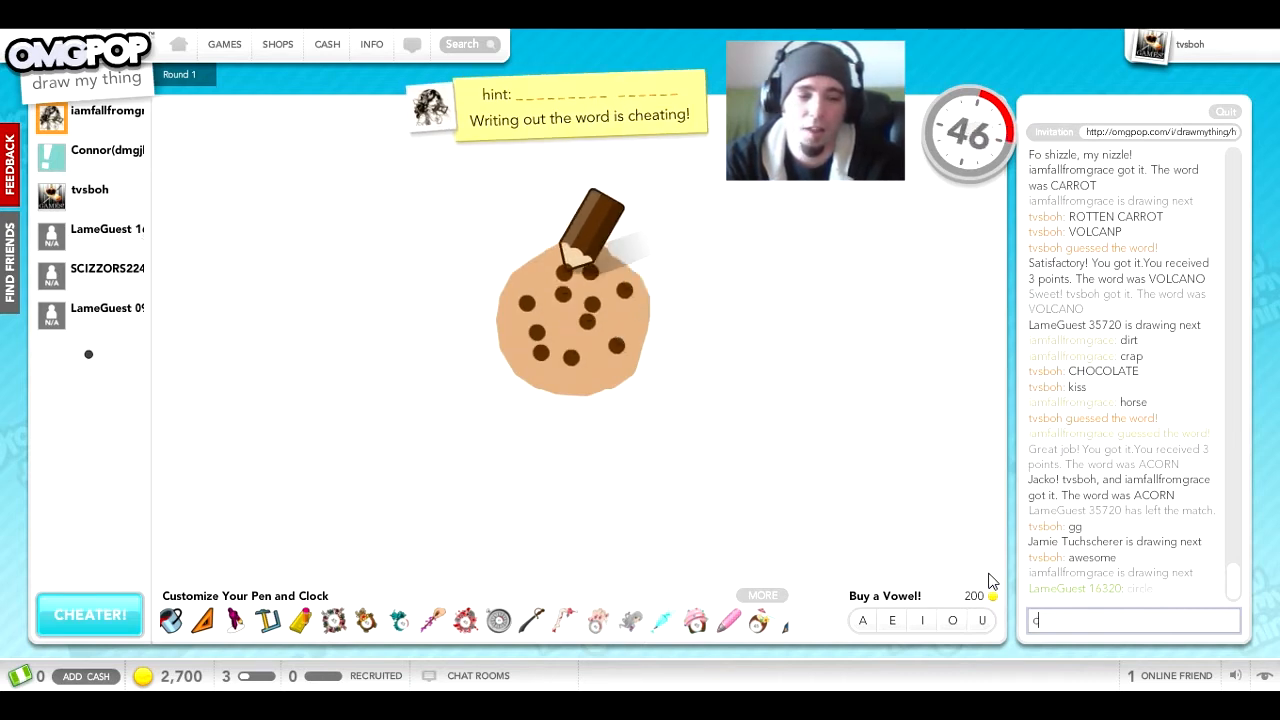
{"action": "type", "text": "ook"}
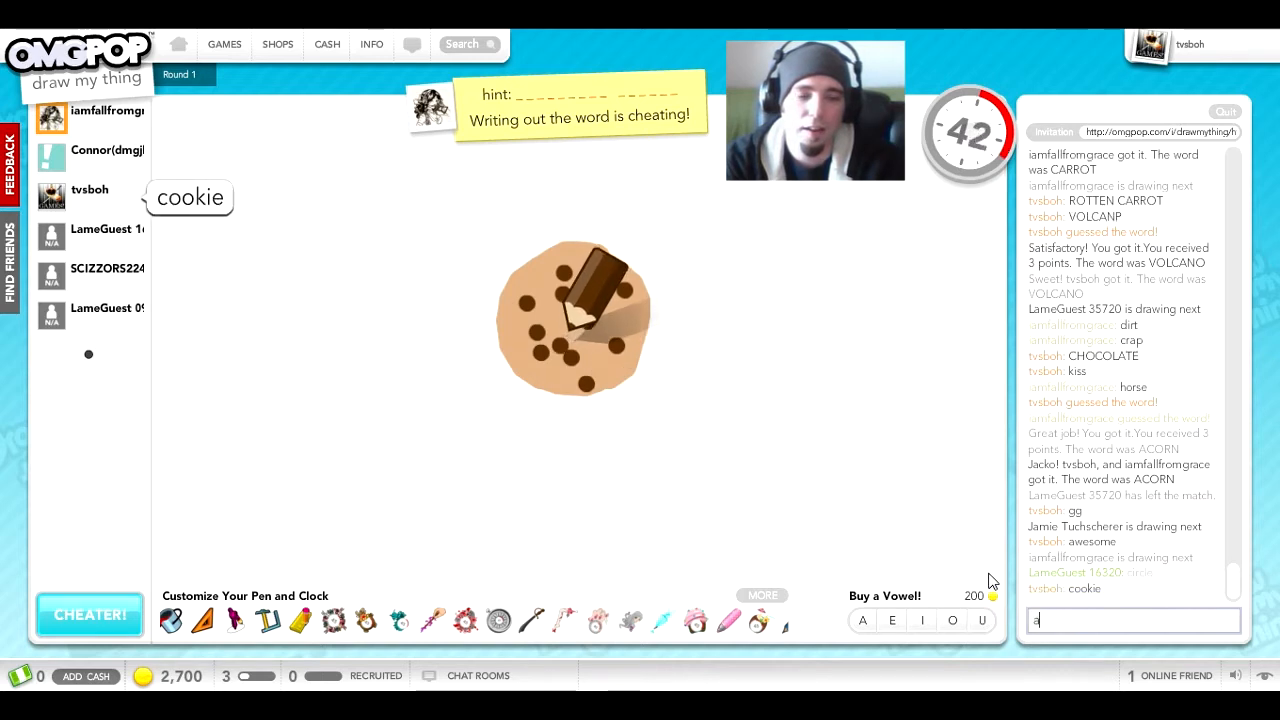
{"action": "type", "text": "oatmeal"}
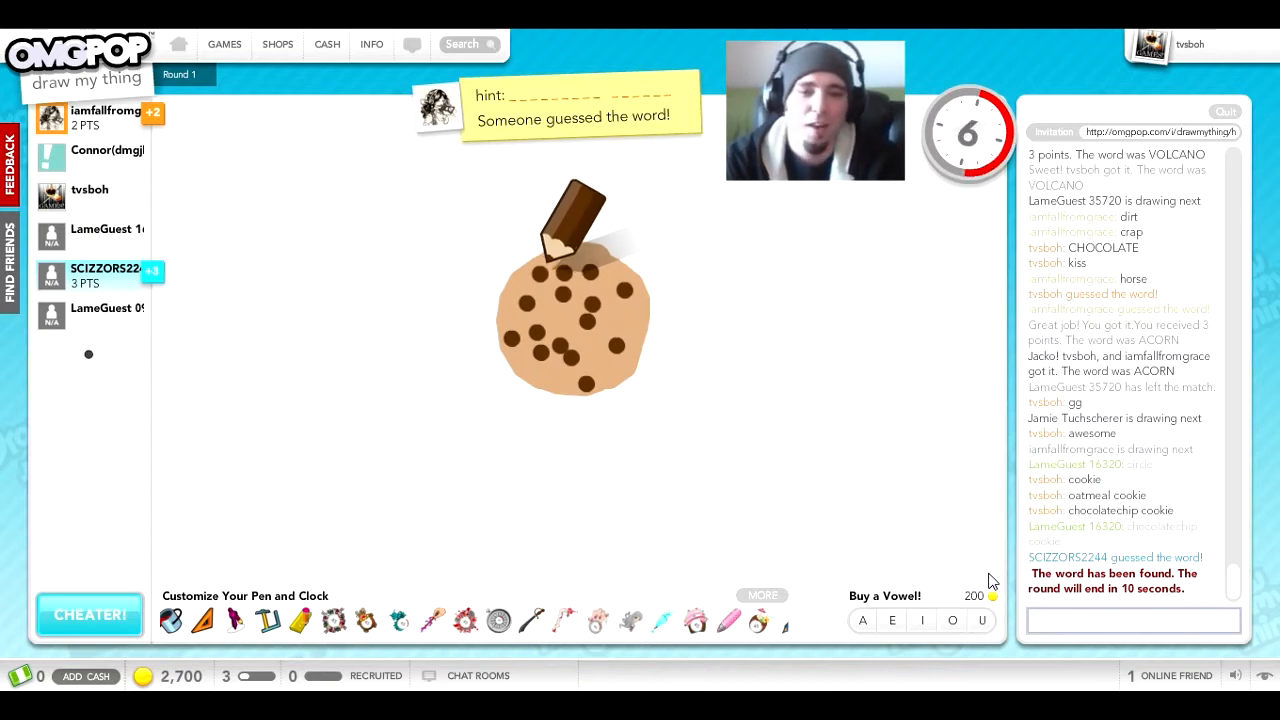
{"action": "type", "text": "ras"}
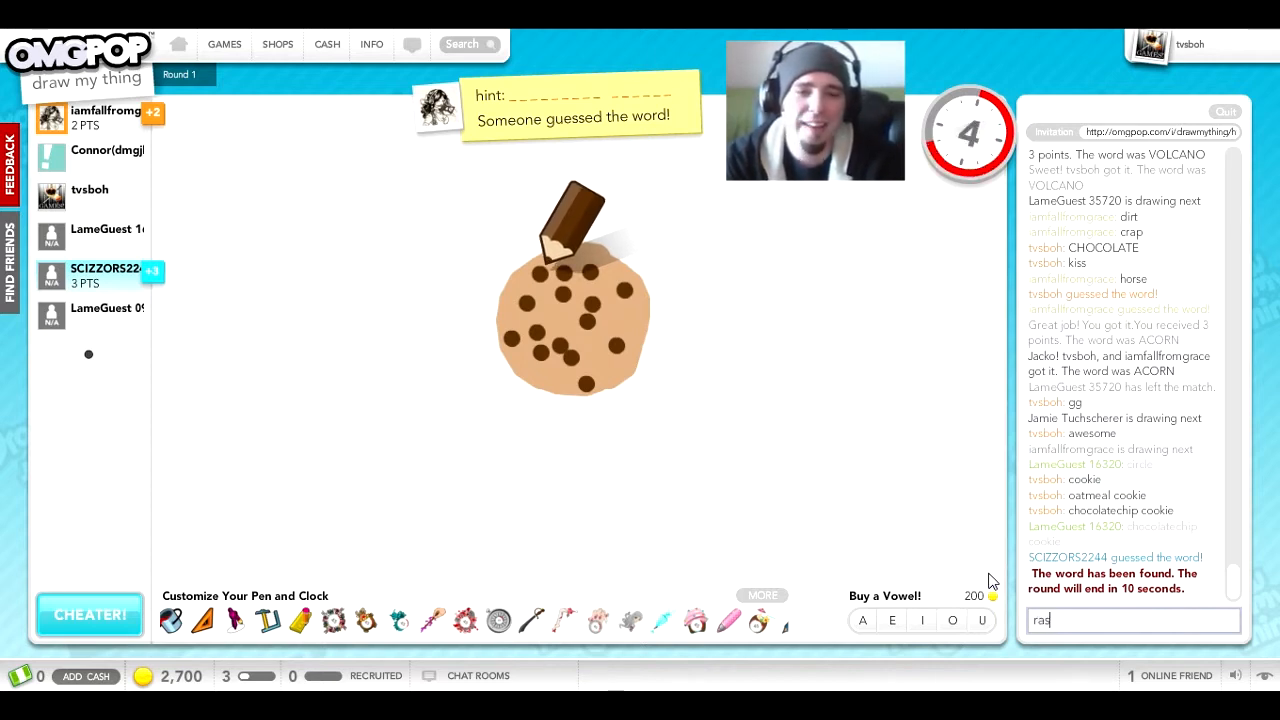
{"action": "key", "text": "Return"}
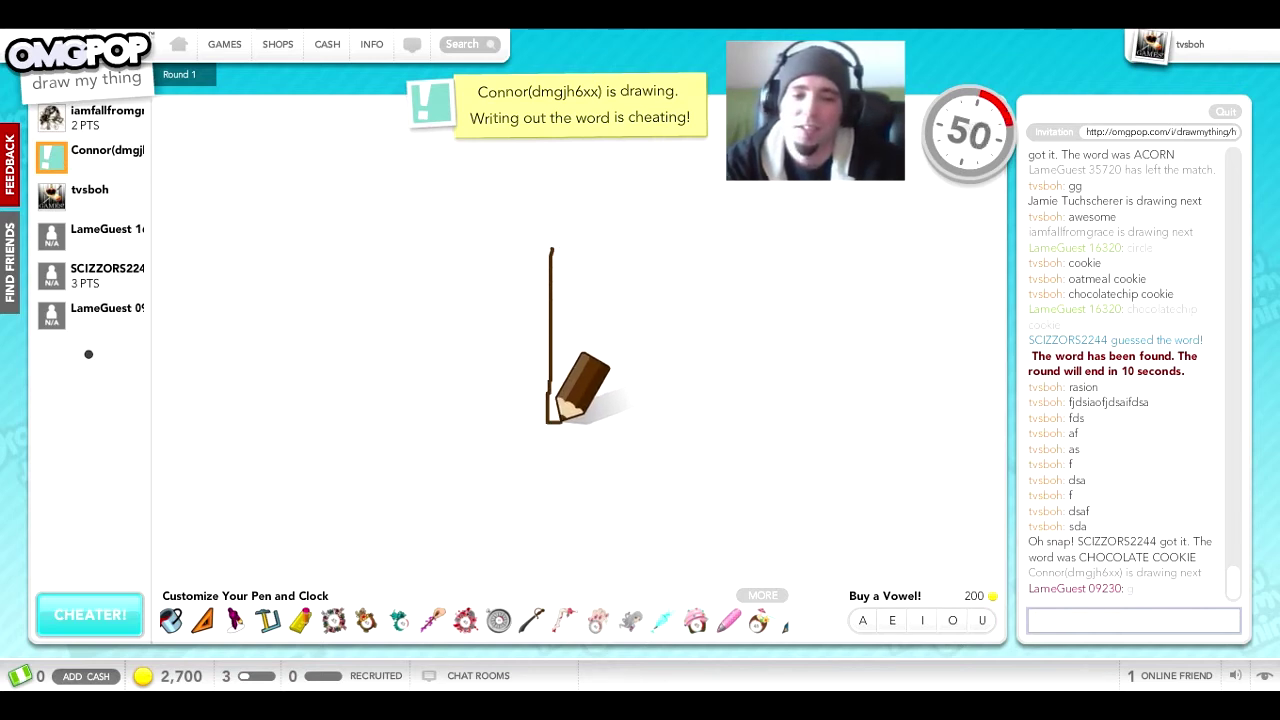
Send chat guesses for the brown stick drawing, including nail, plus a compliment message
{"action": "type", "text": "coon"}
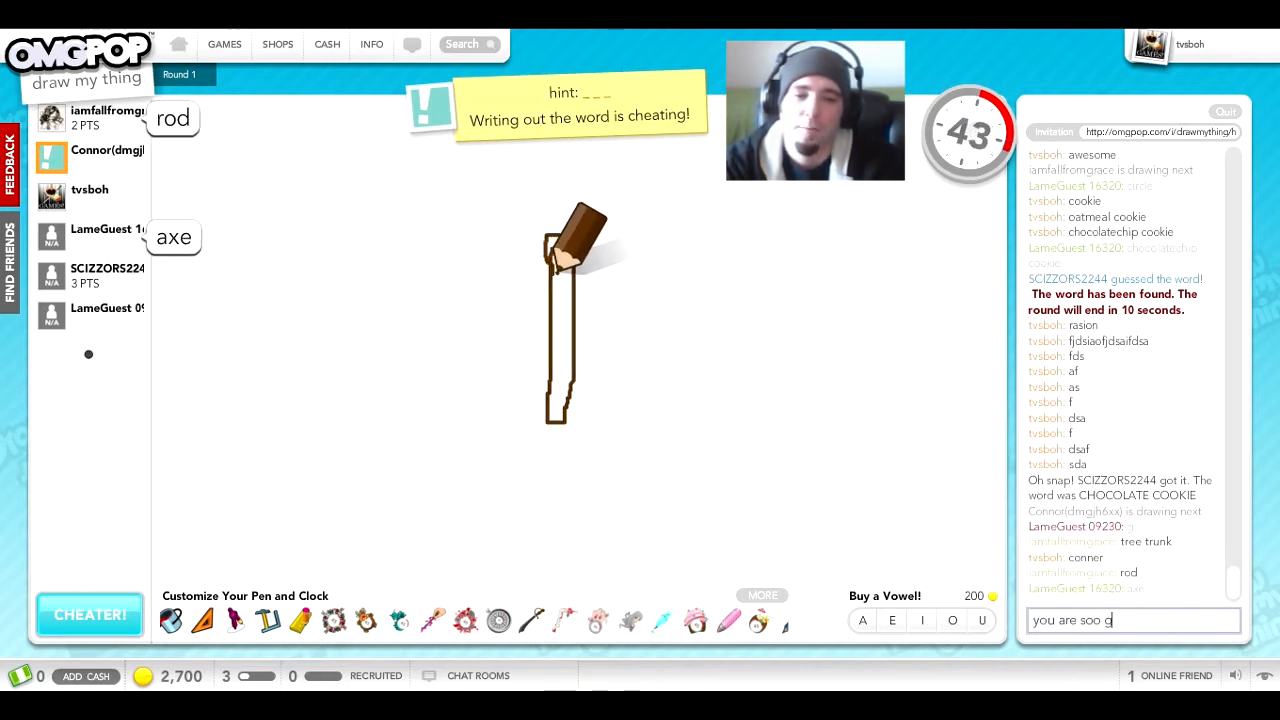
{"action": "key", "text": "enter"}
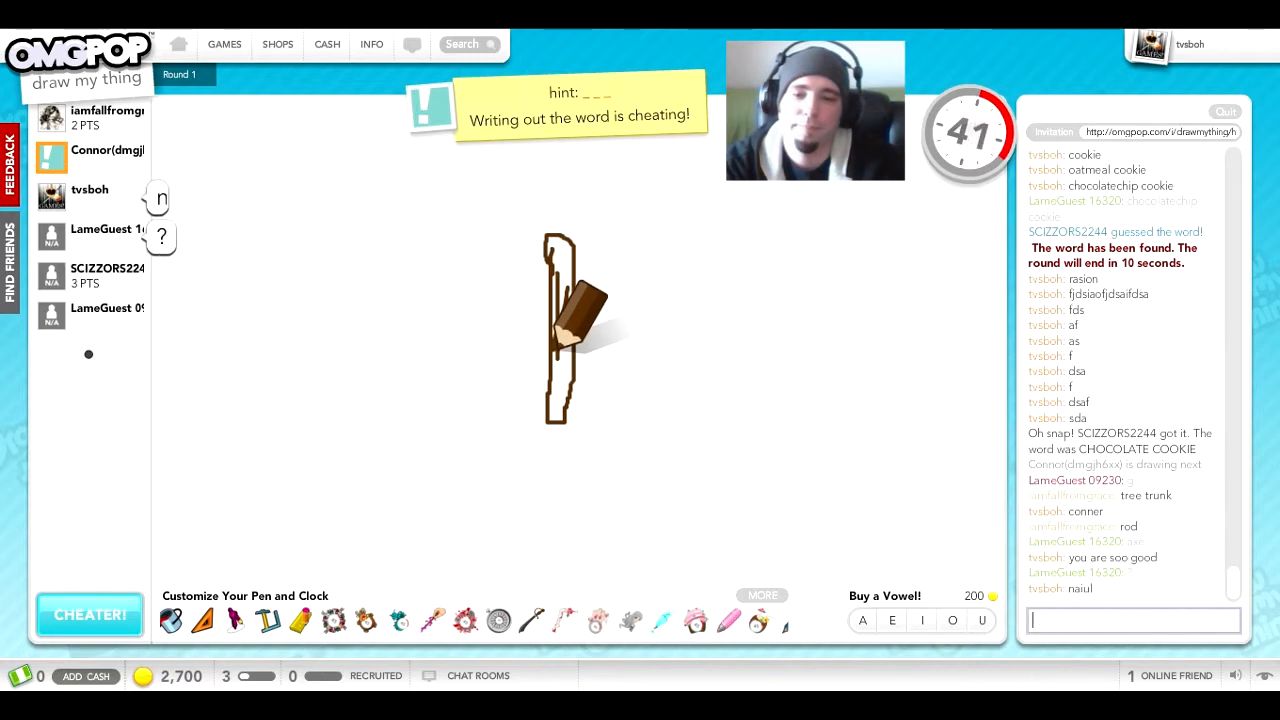
{"action": "type", "text": "nail"}
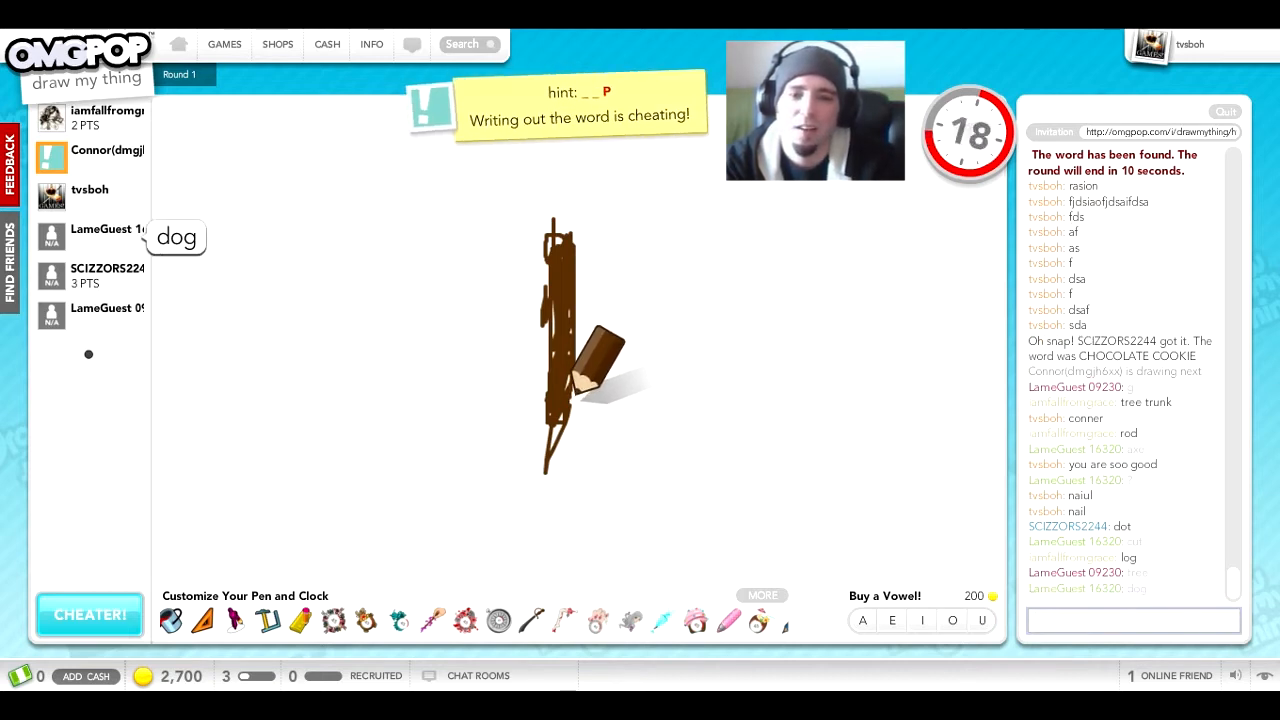
{"action": "type", "text": "cac"}
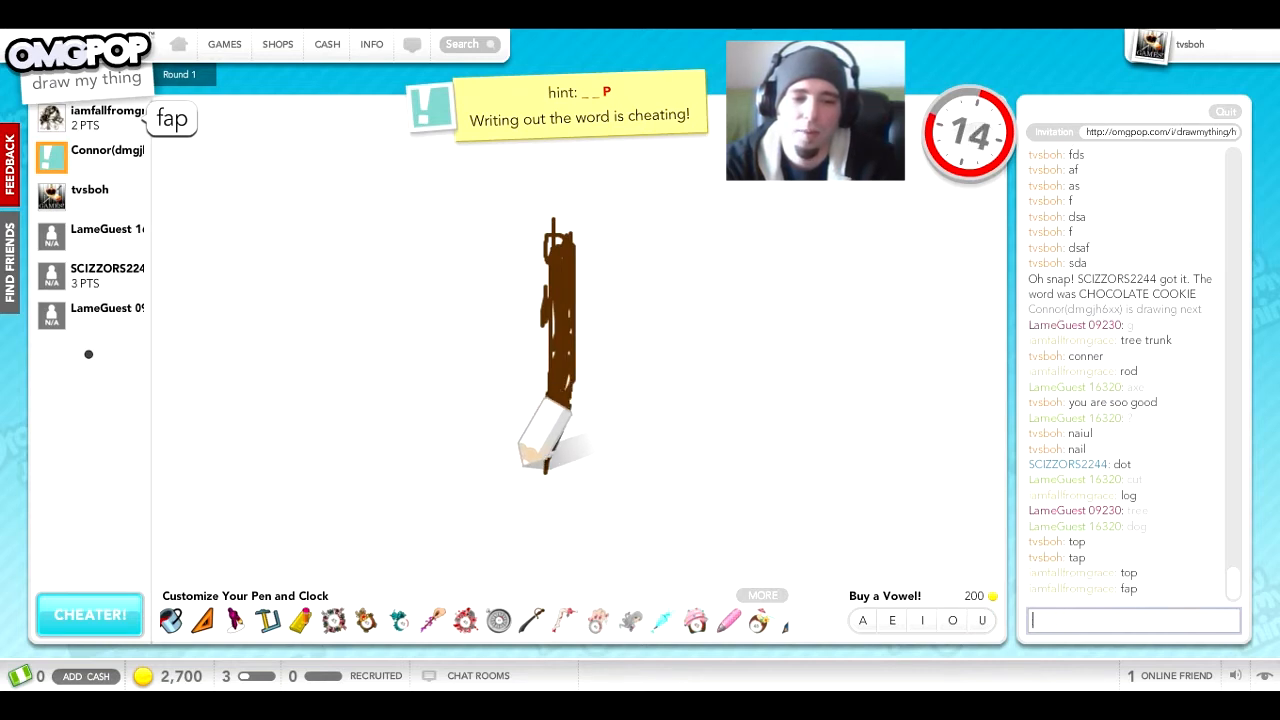
{"action": "type", "text": "lkao"}
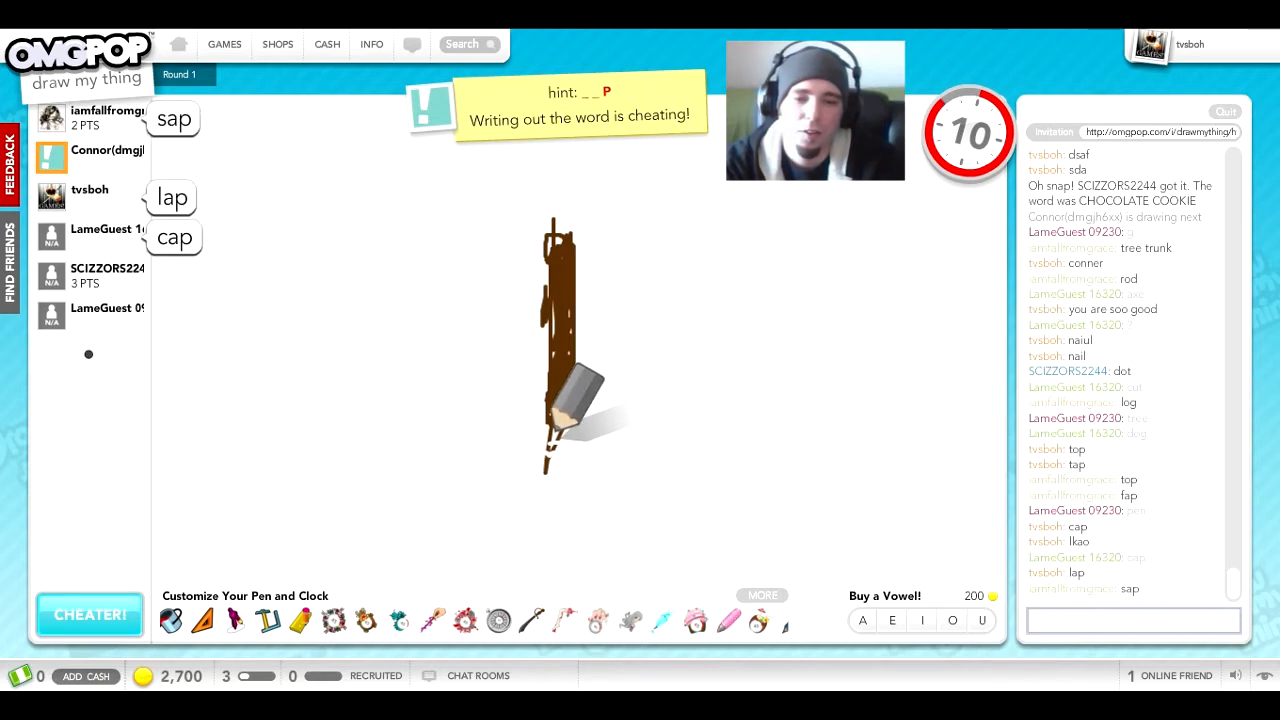
{"action": "type", "text": "ba"}
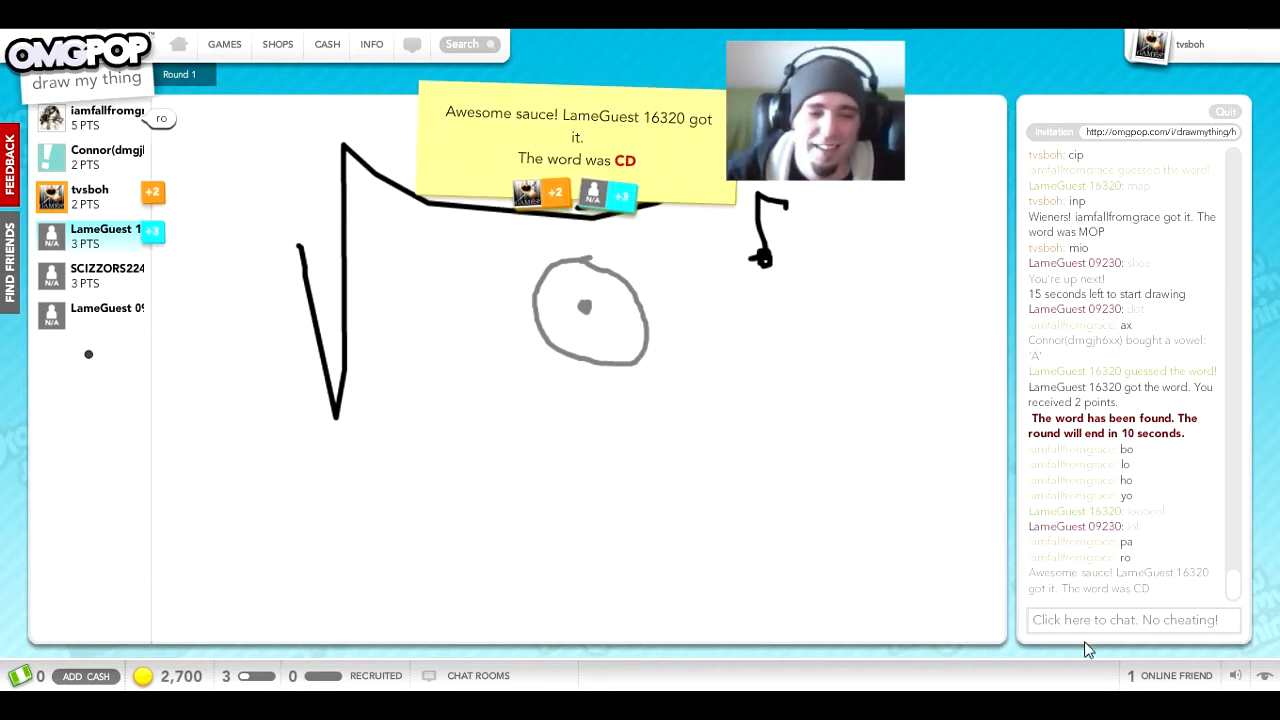
Focus the 'Click here to chat' box as the CD round ends
{"action": "left_click", "coordinate": [1132, 620]}
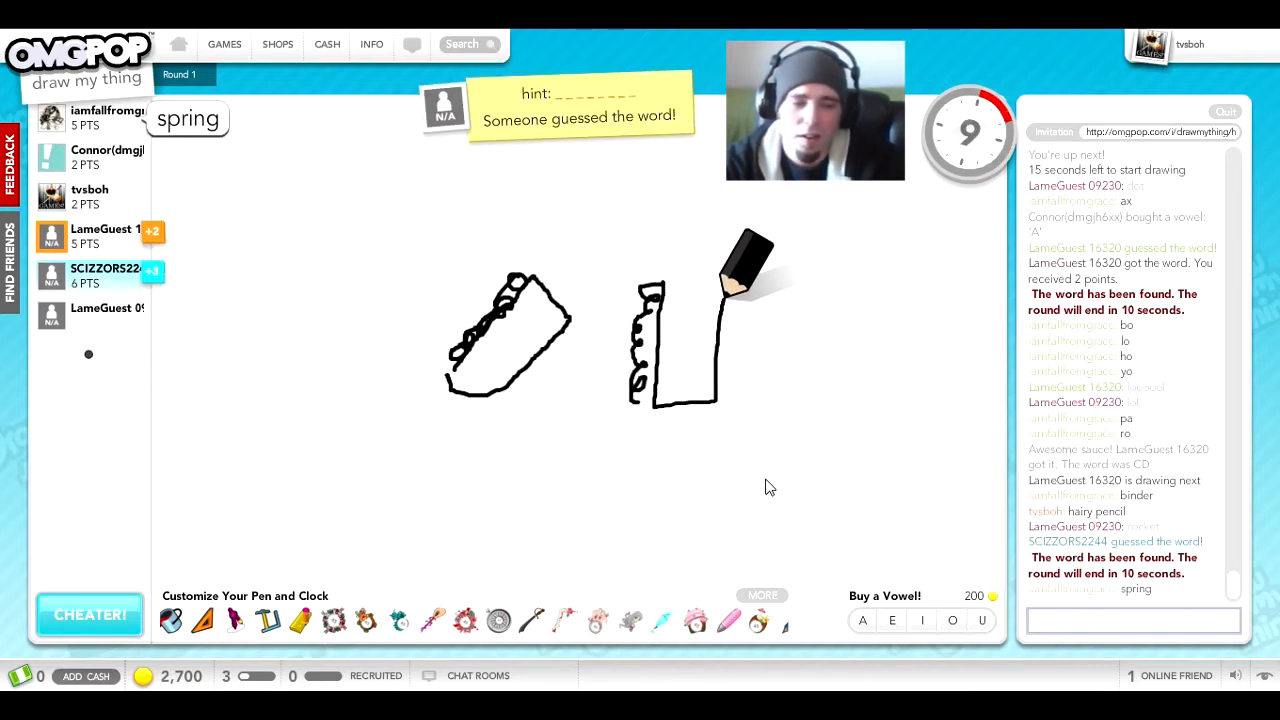
Start a chat guess for the notebook drawing
{"action": "type", "text": "pic"}
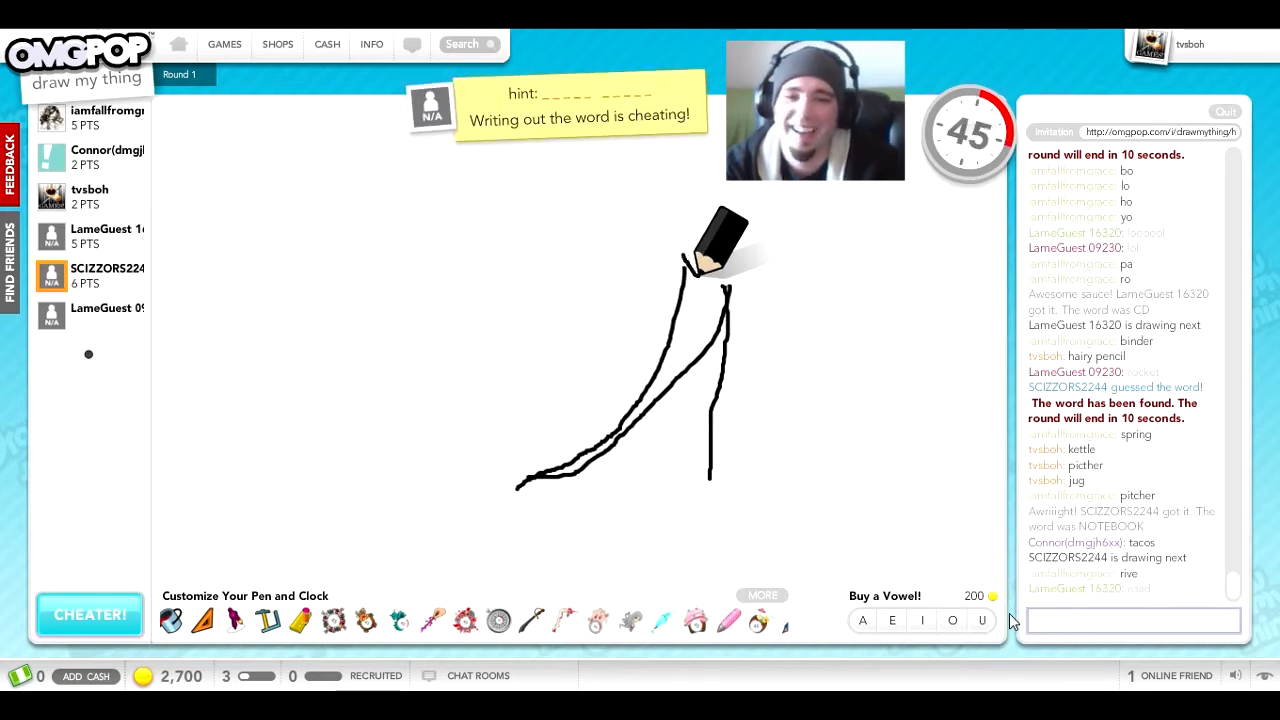
Send chat guesses for the ladder-and-slide drawing, including ladder and jungle gym
{"action": "type", "text": "whis"}
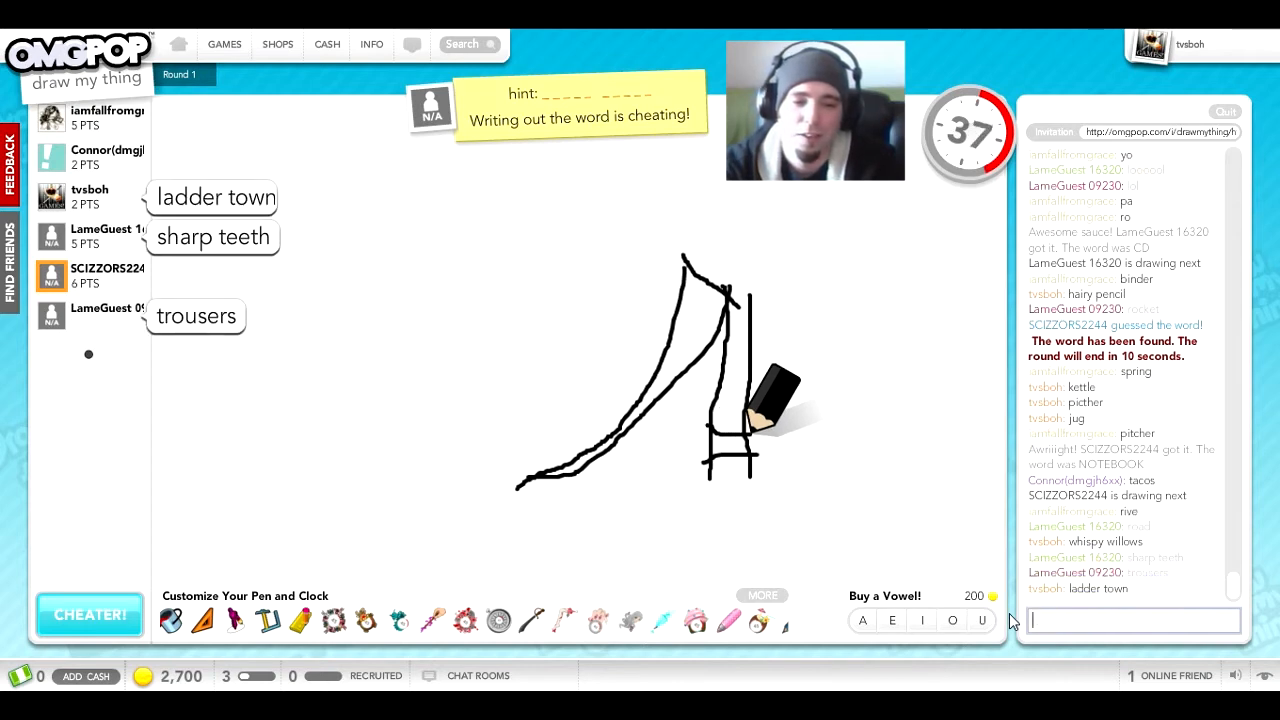
{"action": "type", "text": "cranky"}
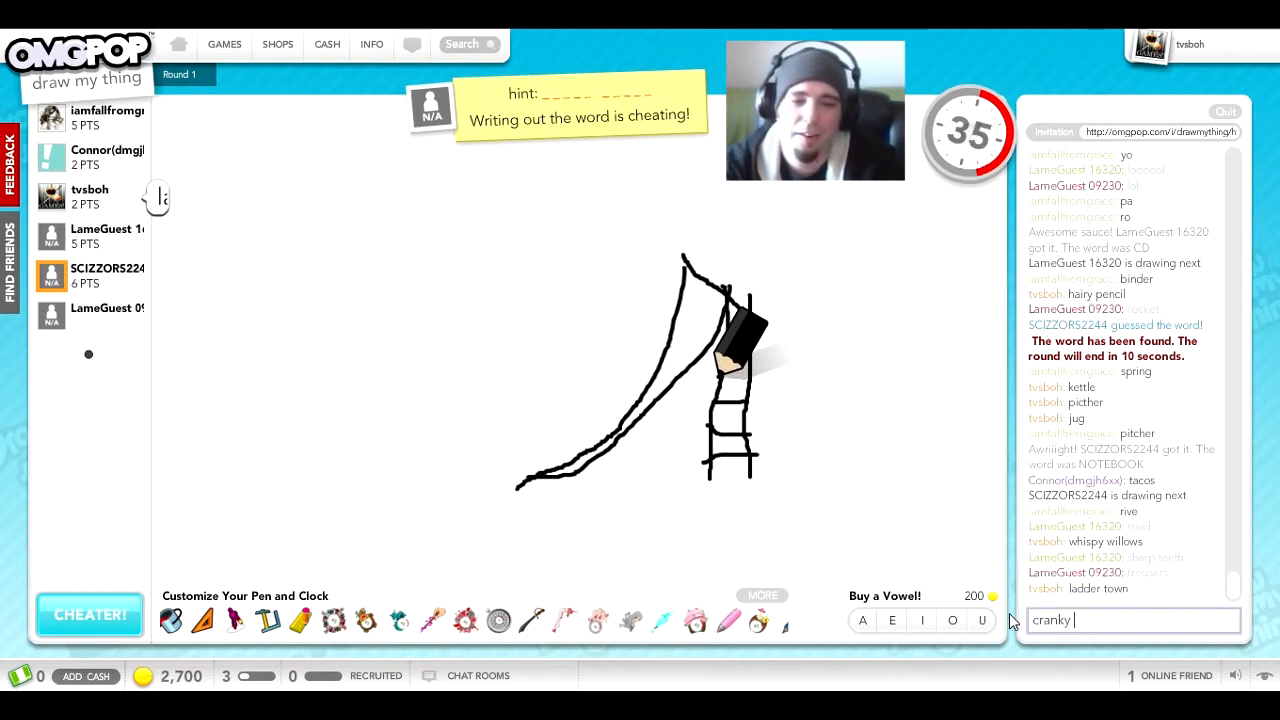
{"action": "type", "text": "ladder f"}
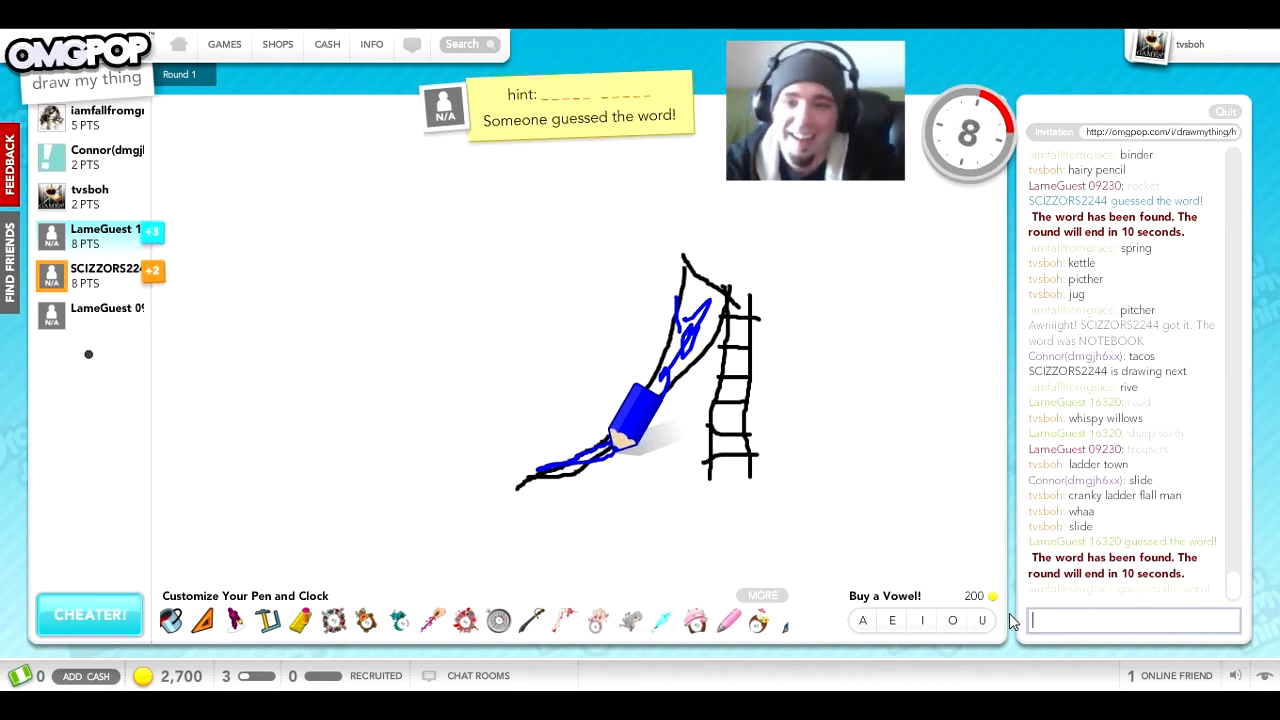
{"action": "type", "text": "jungle"}
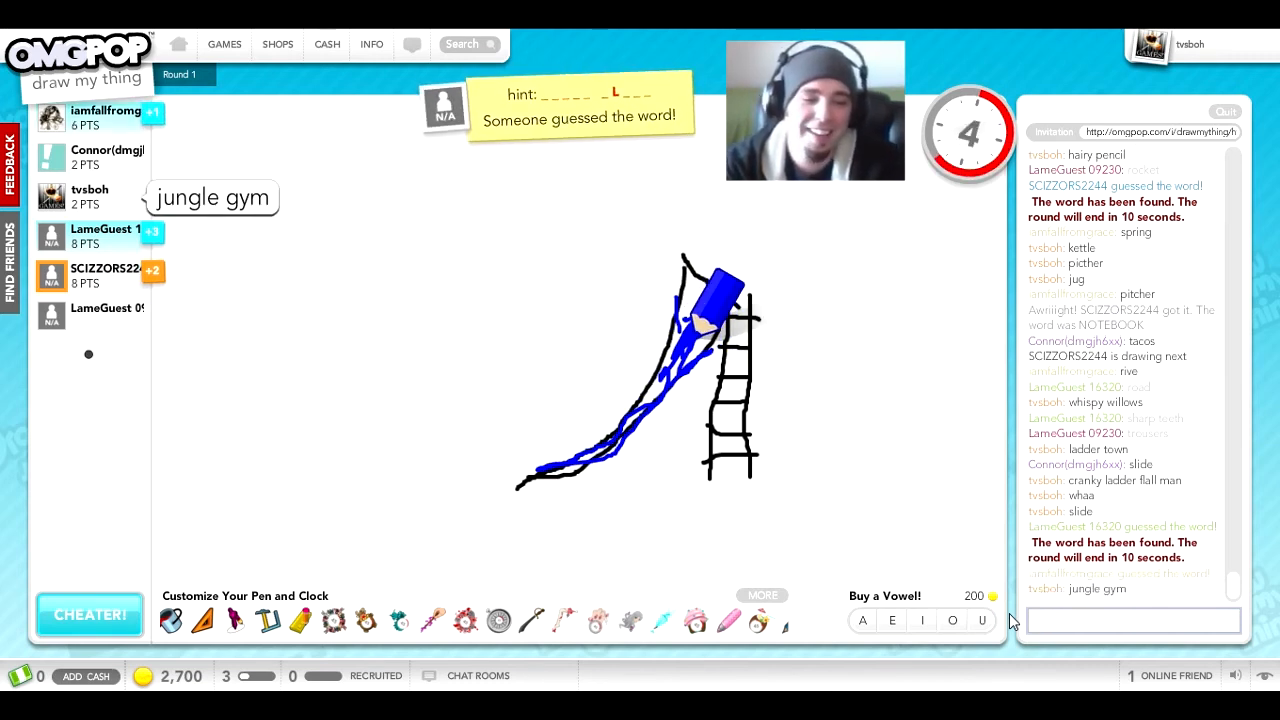
{"action": "type", "text": "aa=fdsa"}
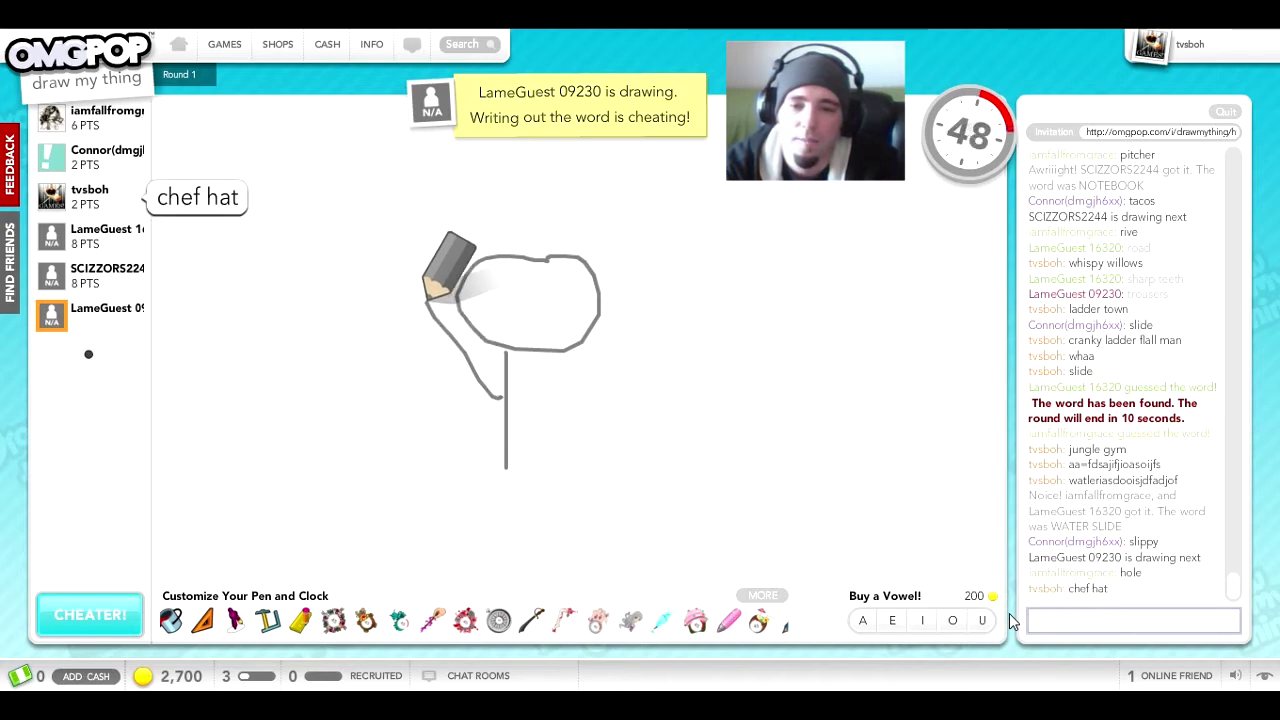
Send chat guesses waver, jump, kick, shoe, lol and cold for the stick-figure drawing
{"action": "type", "text": "waver"}
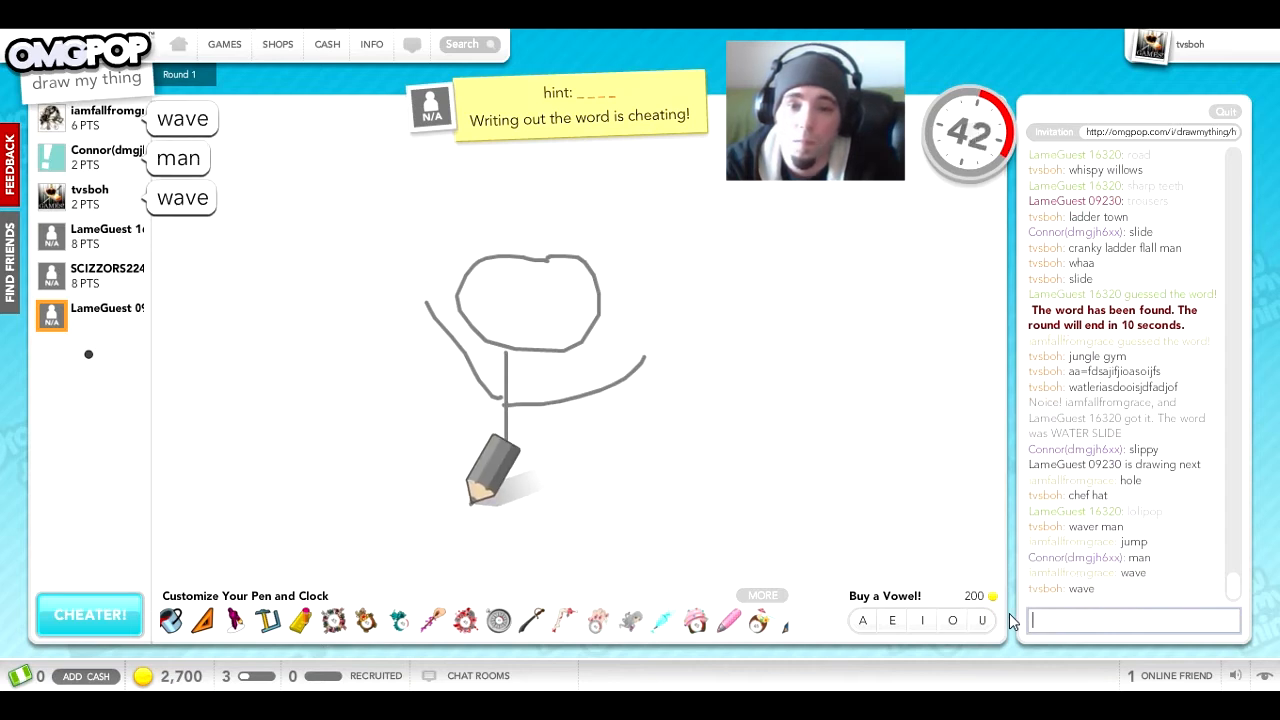
{"action": "type", "text": "jump"}
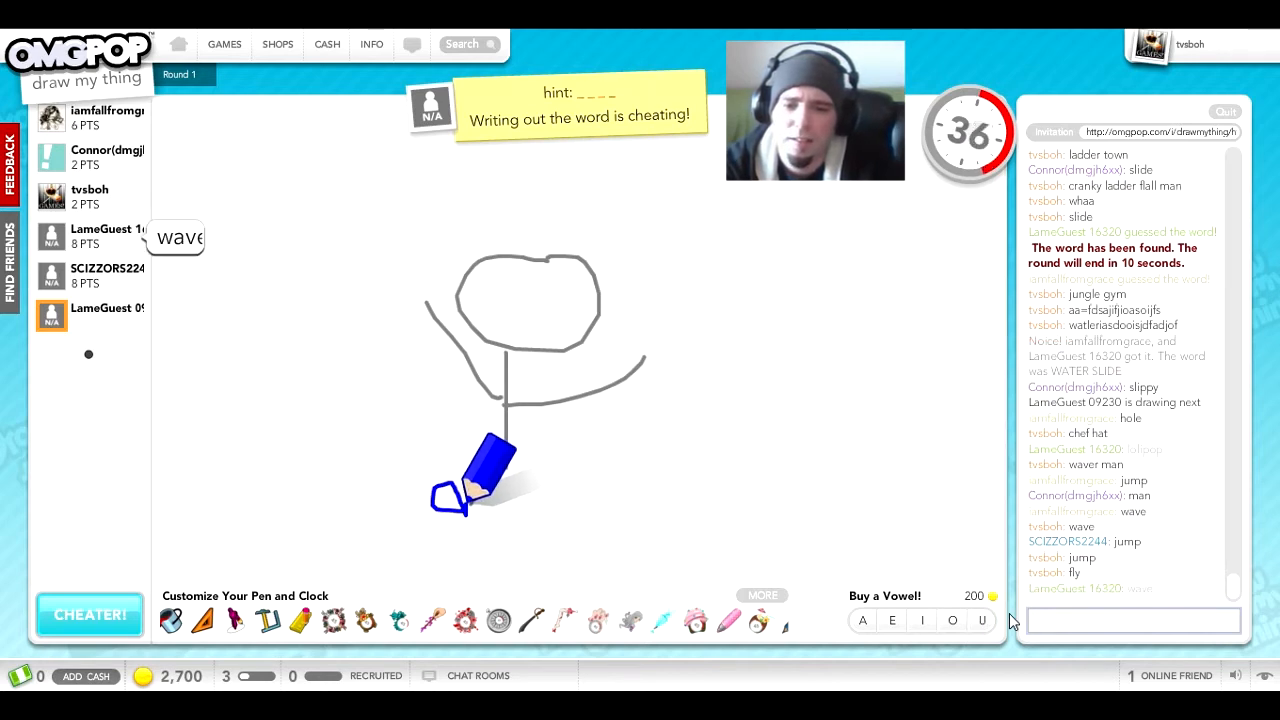
{"action": "type", "text": "kick"}
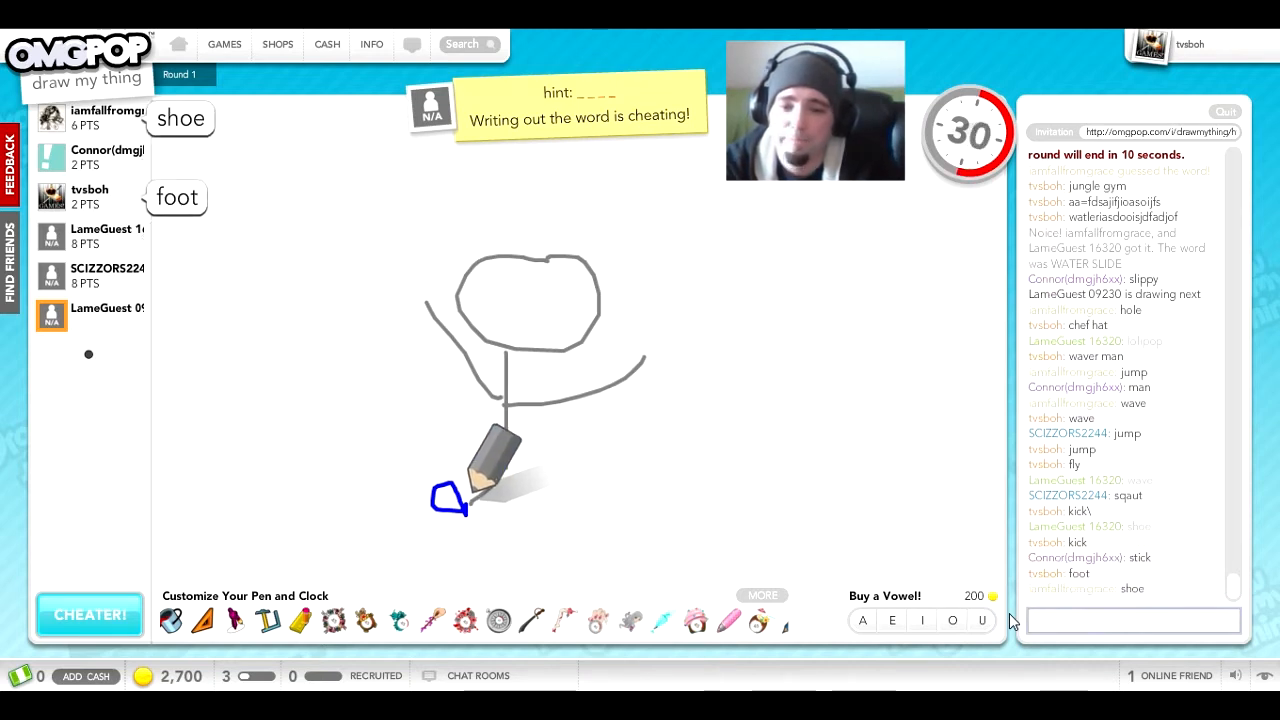
{"action": "type", "text": "sh"}
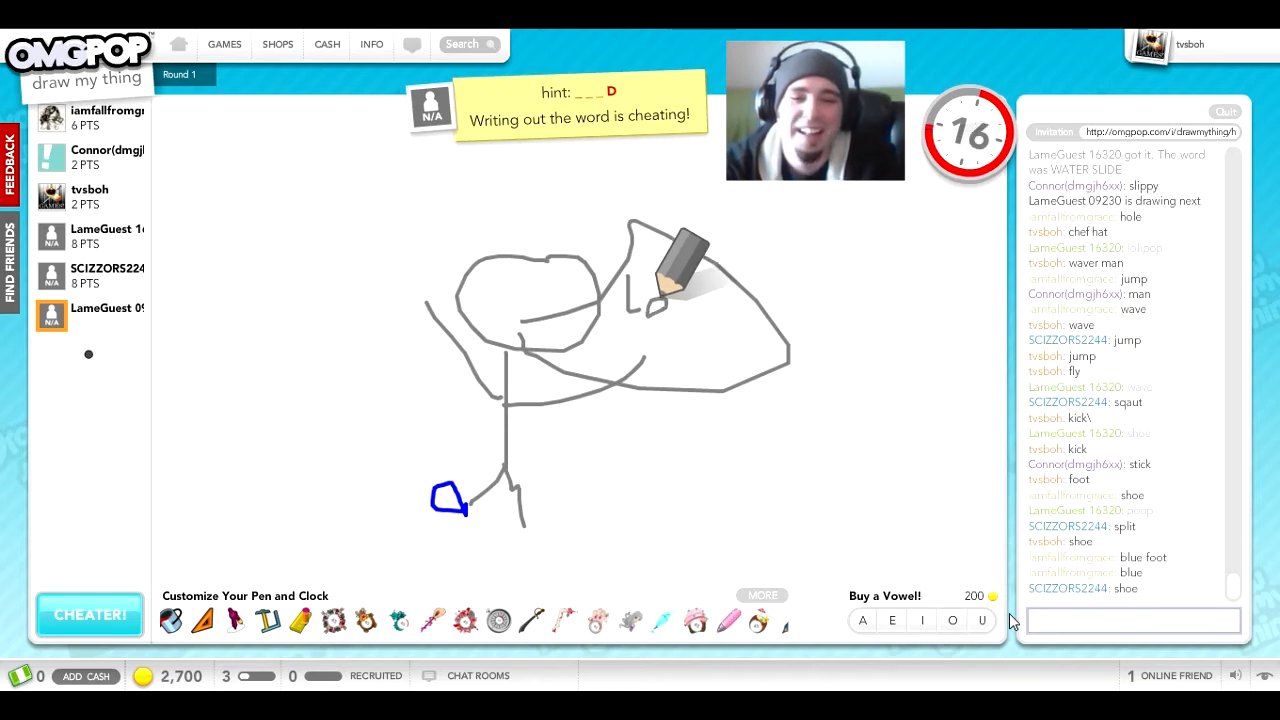
{"action": "type", "text": "lo"}
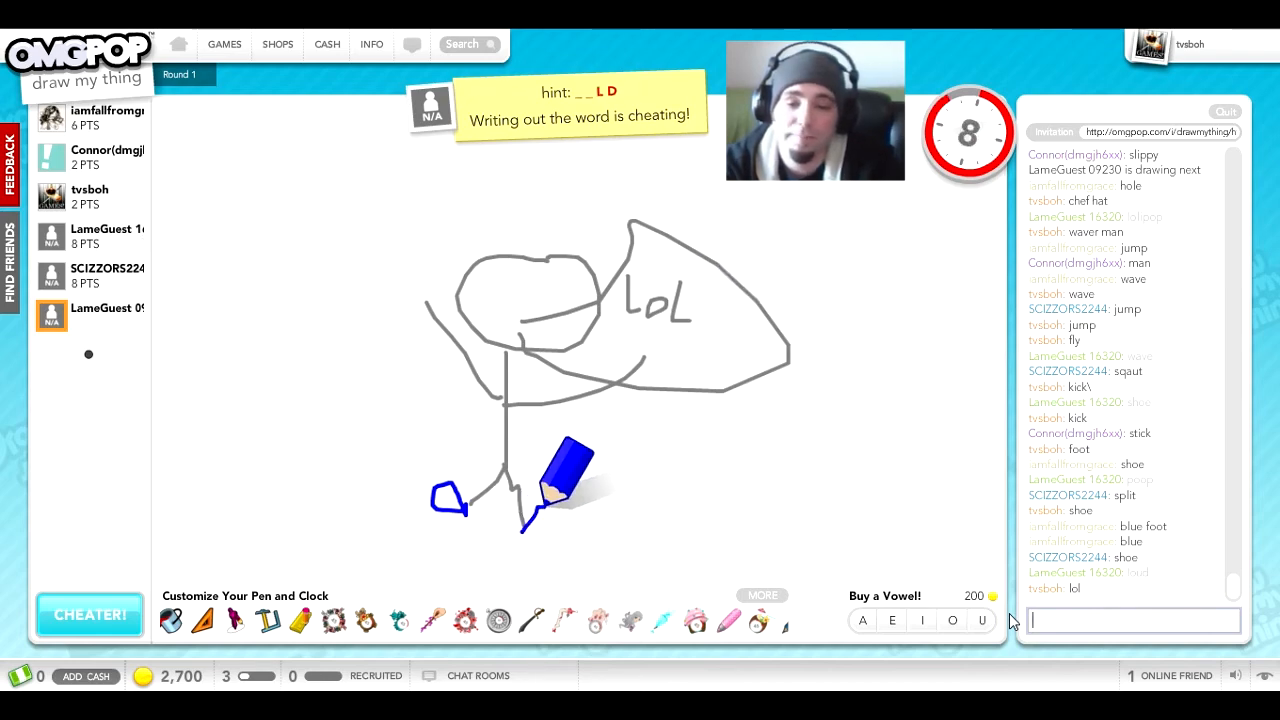
{"action": "type", "text": "cold"}
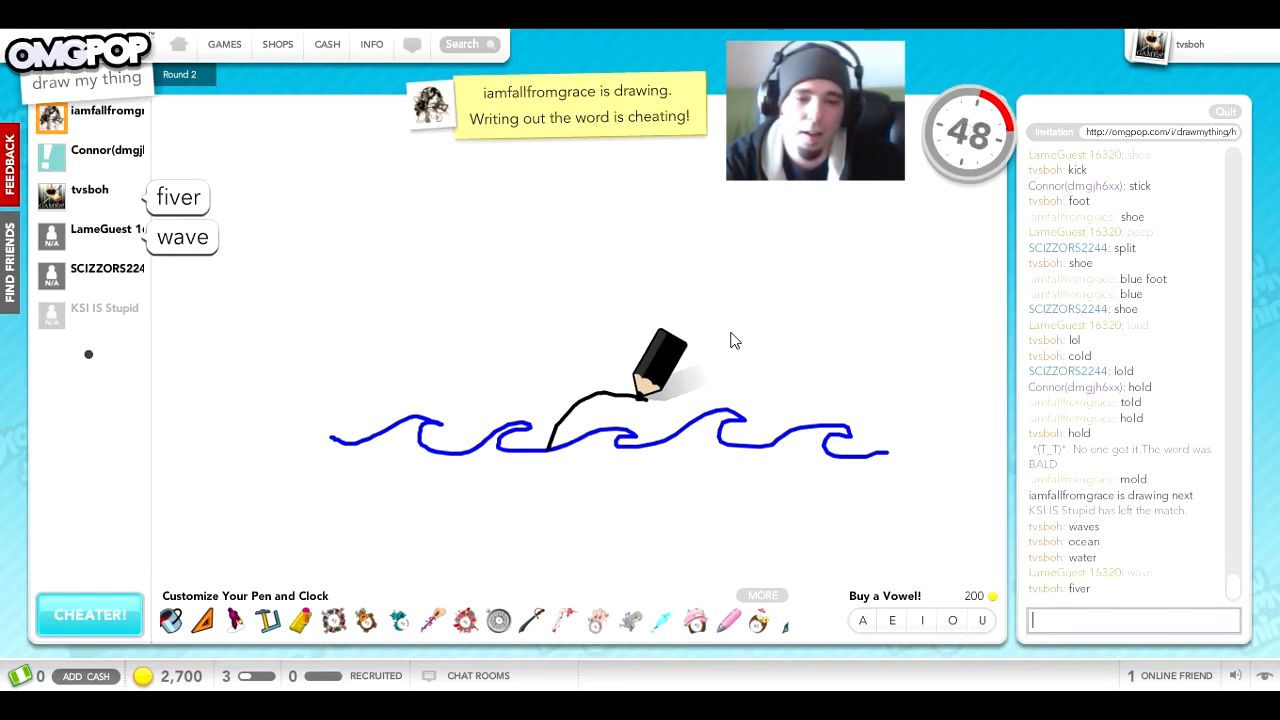
Guess shark in chat for the ocean-waves drawing before landing on FIN
{"action": "type", "text": "sha"}
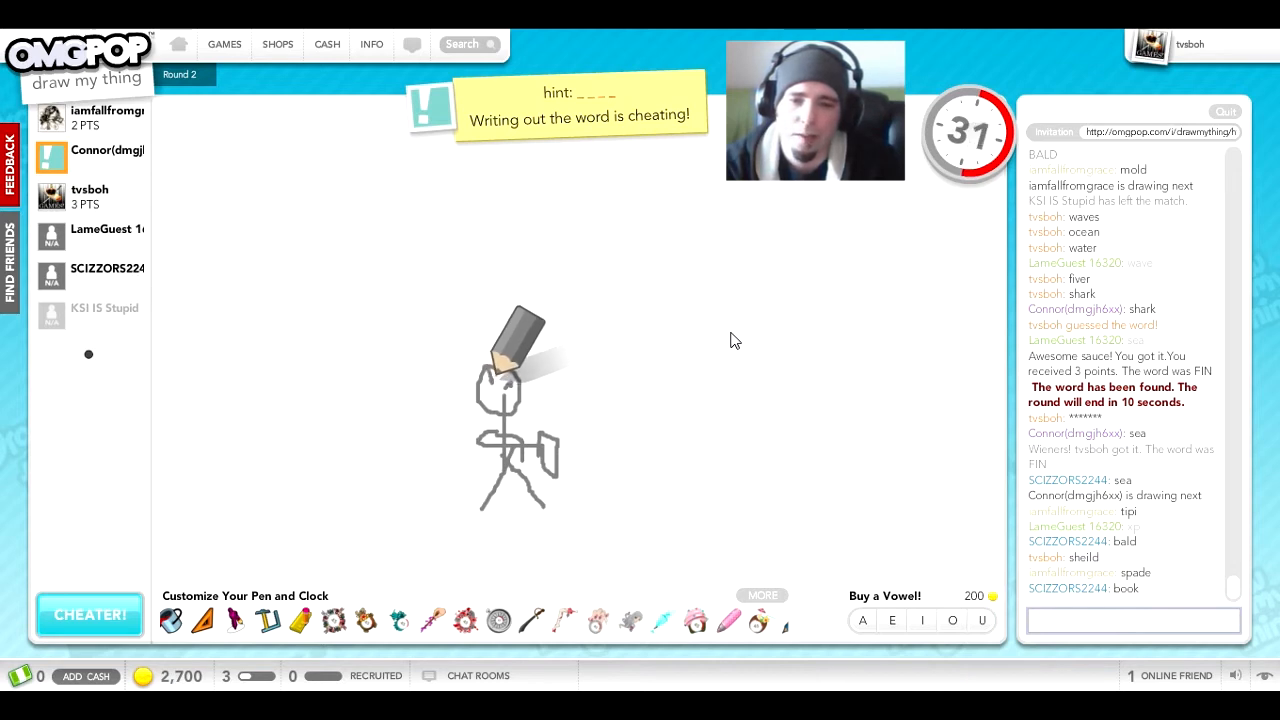
Send chat guesses demon monkey, angry monk and fall for Connor's stick-figure drawing
{"action": "type", "text": "demo"}
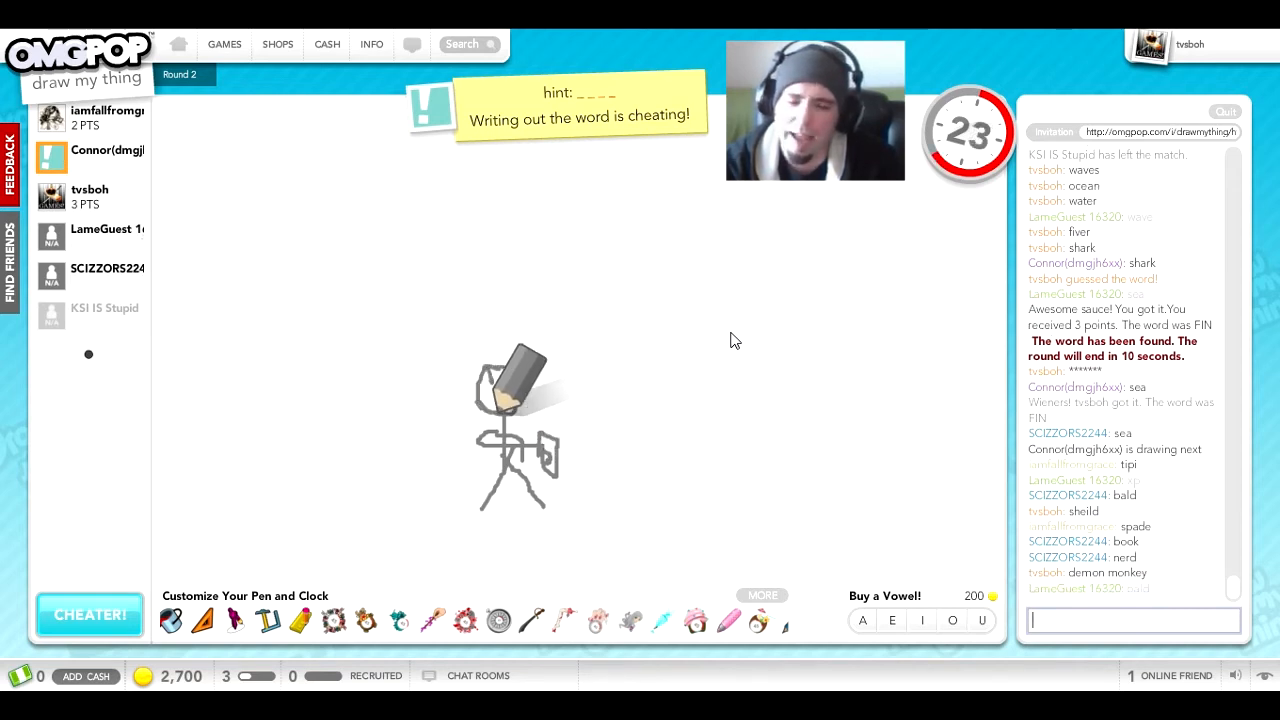
{"action": "type", "text": "angry"}
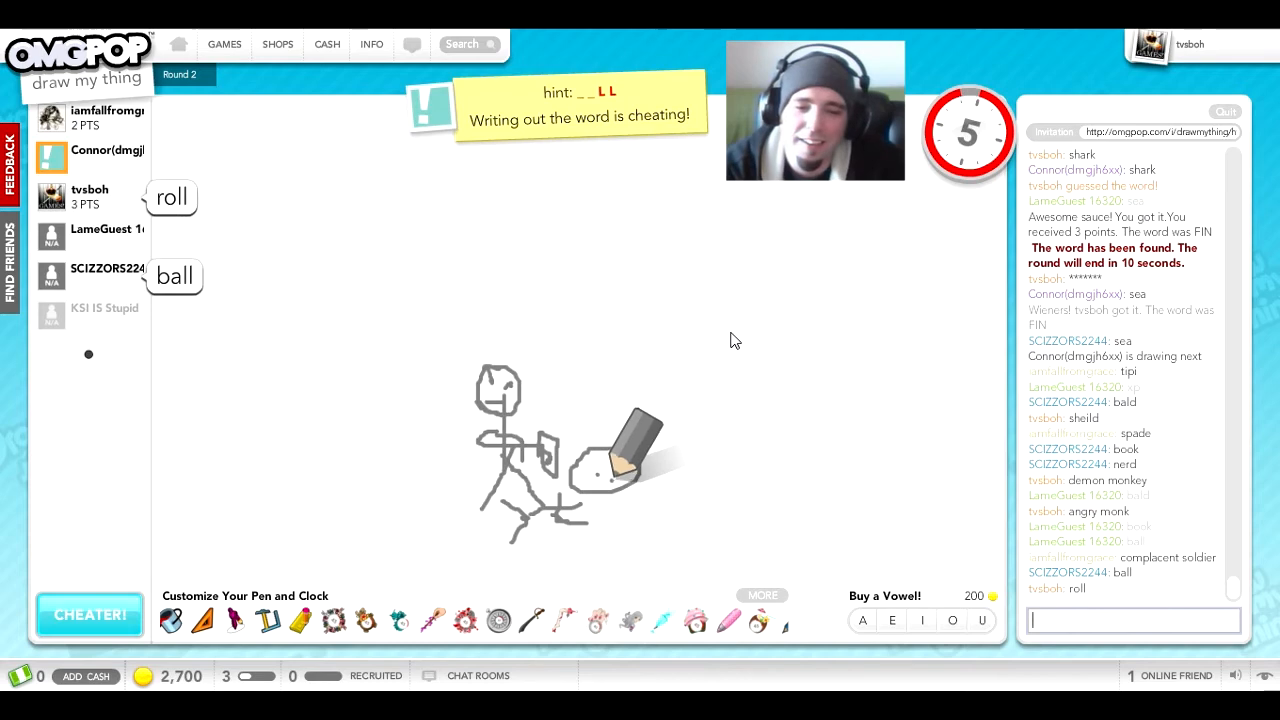
{"action": "type", "text": "fa"}
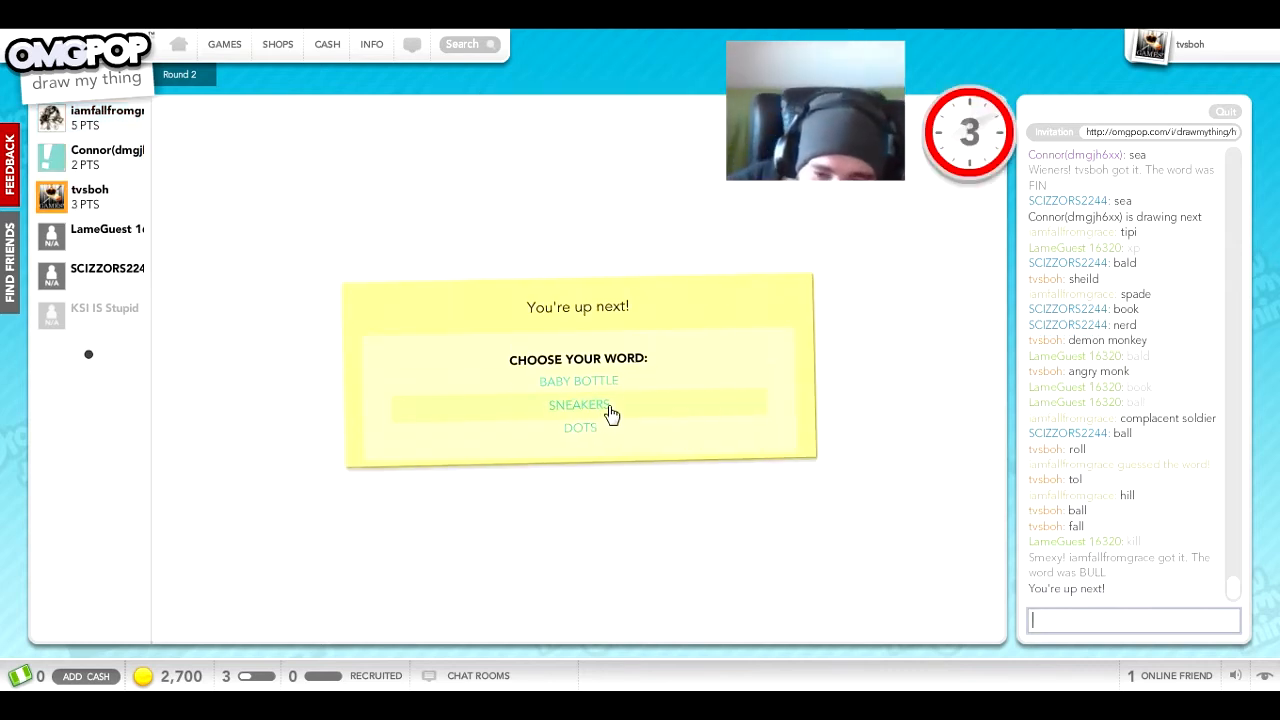
{"action": "mouse_move", "coordinate": [616, 428]}
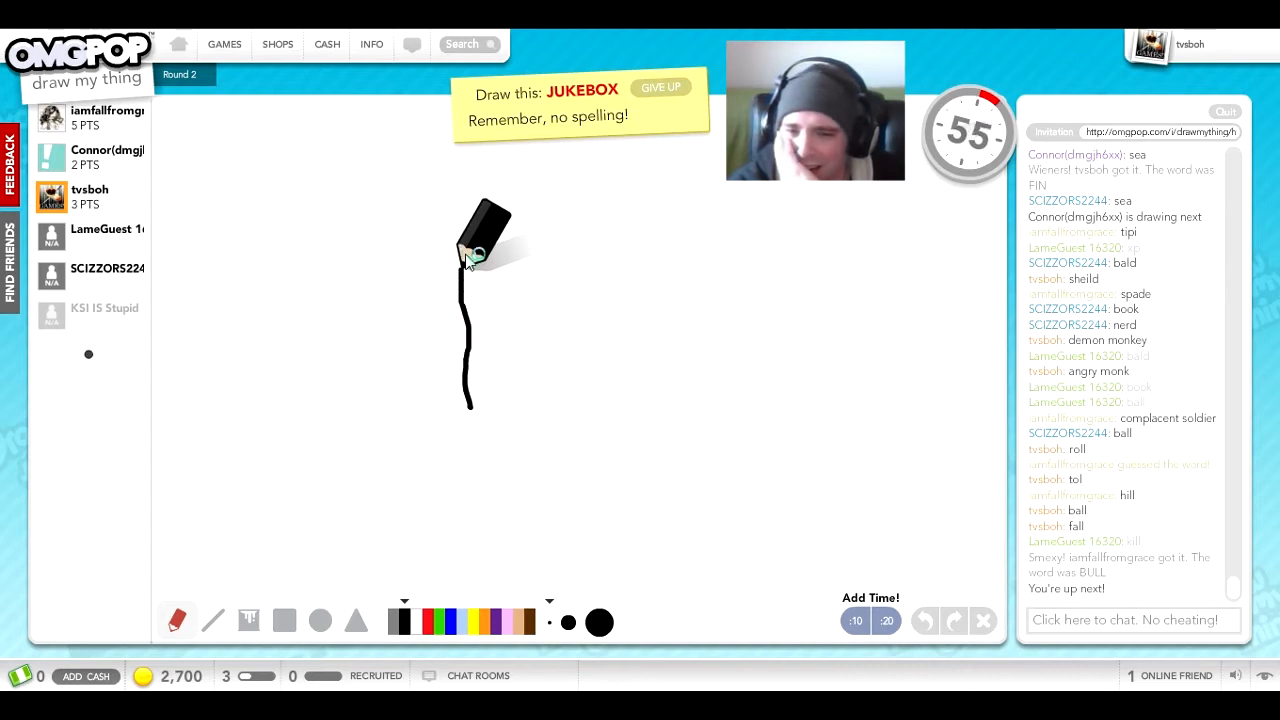
Draw the first jukebox stroke on the canvas, then return to the chat box once guessed
{"action": "left_click_drag", "start_coordinate": [470, 244], "coordinate": [590, 280]}
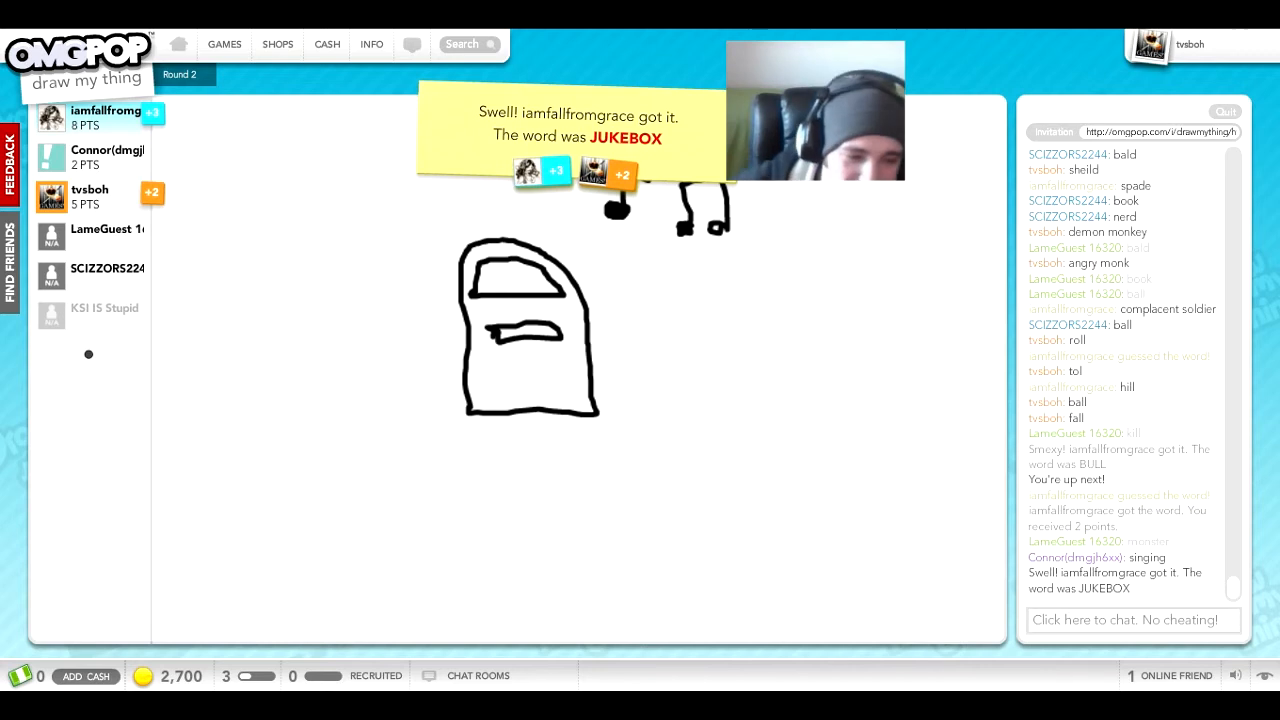
{"action": "left_click", "coordinate": [1132, 620]}
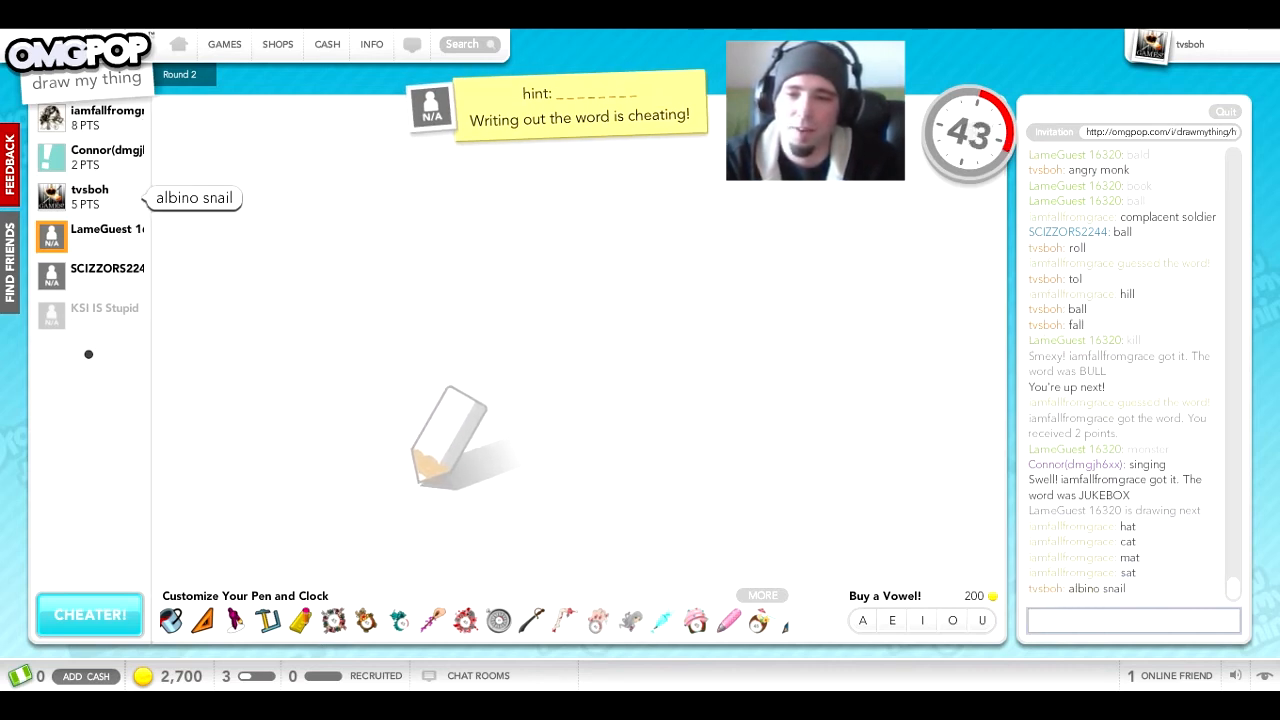
Send chat guesses thing and blood mustache for the black-and-red face drawing
{"action": "type", "text": "in"}
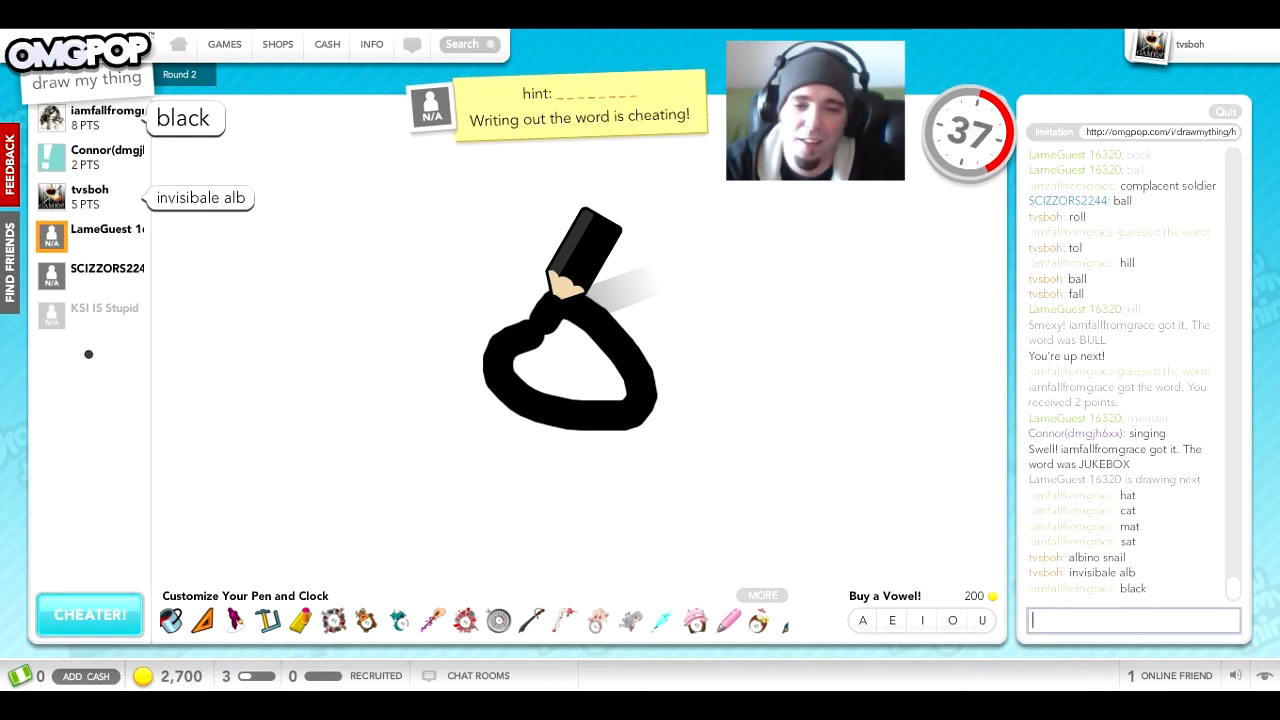
{"action": "type", "text": "thing"}
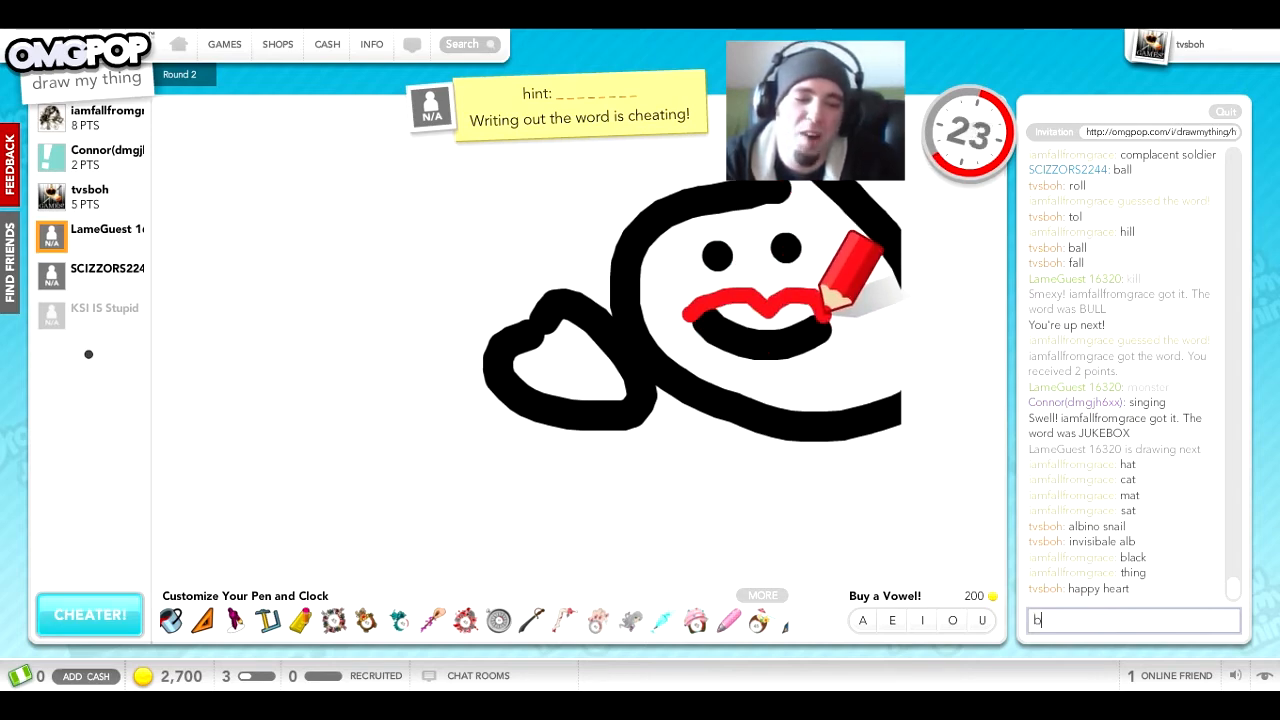
{"action": "type", "text": "blood mustache"}
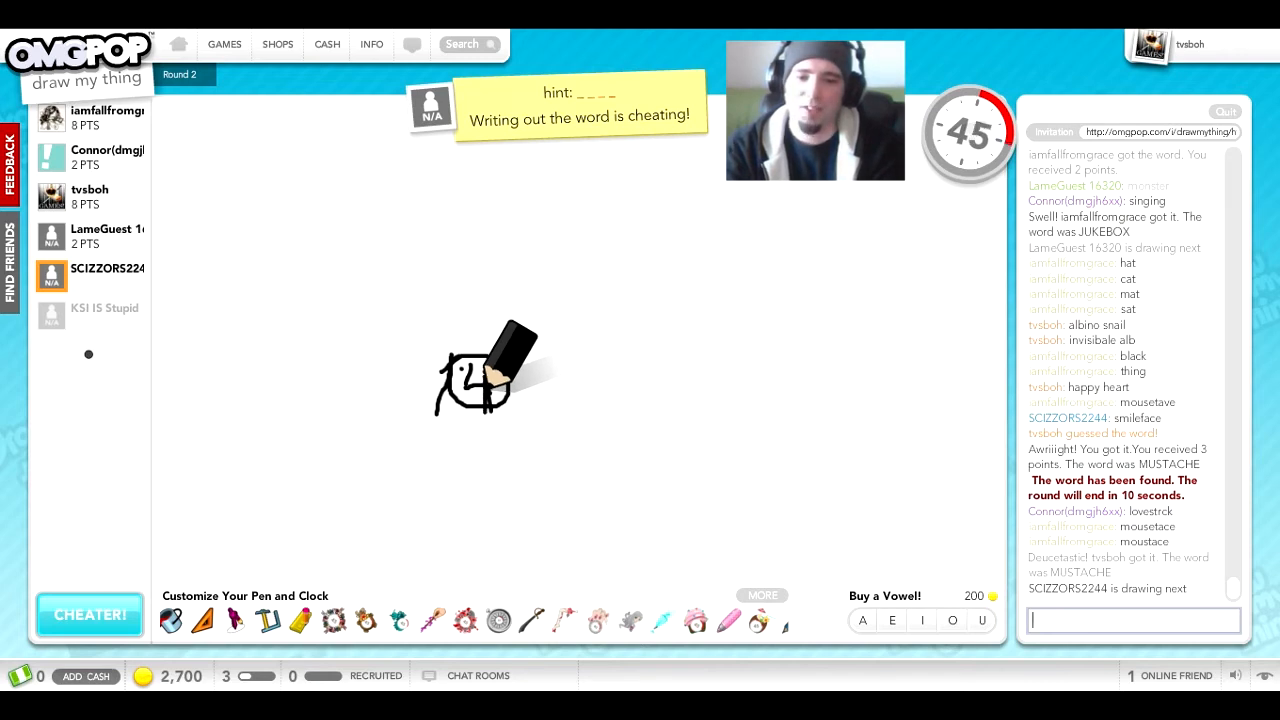
Guess 'bad haircut' and 'body' in chat, then continue past the results card
{"action": "type", "text": "co"}
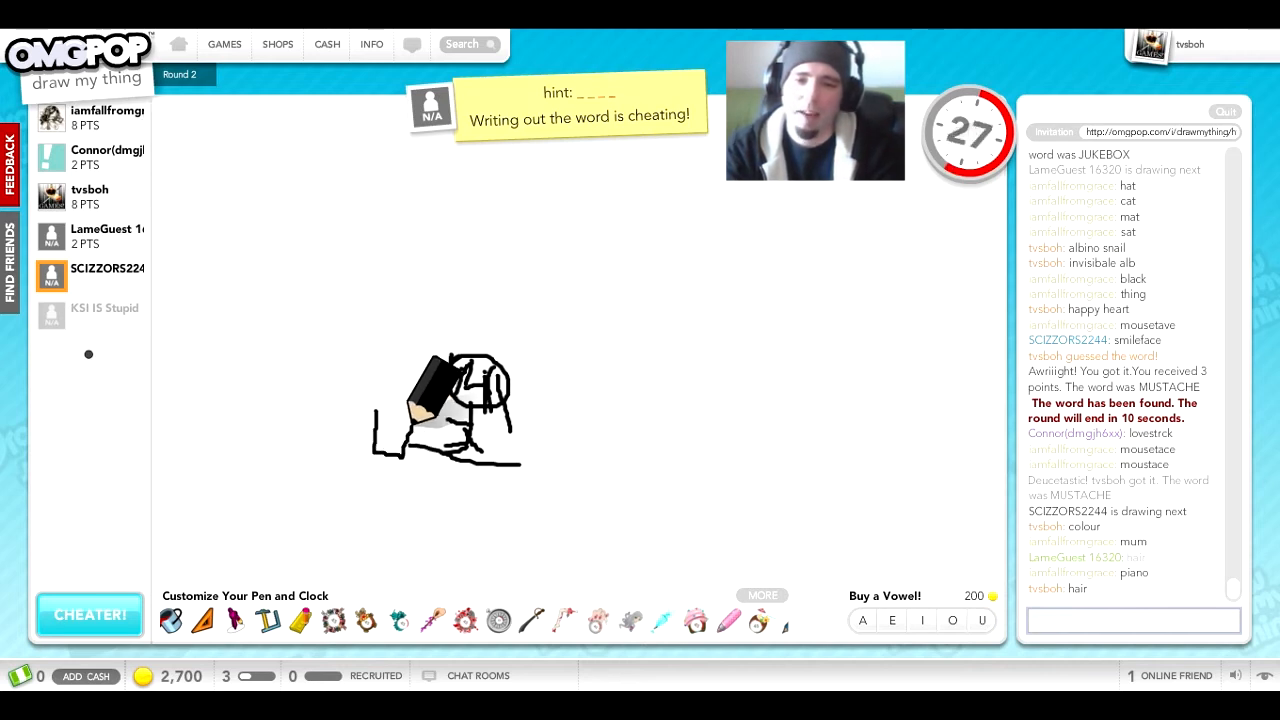
{"action": "type", "text": "bad haircut"}
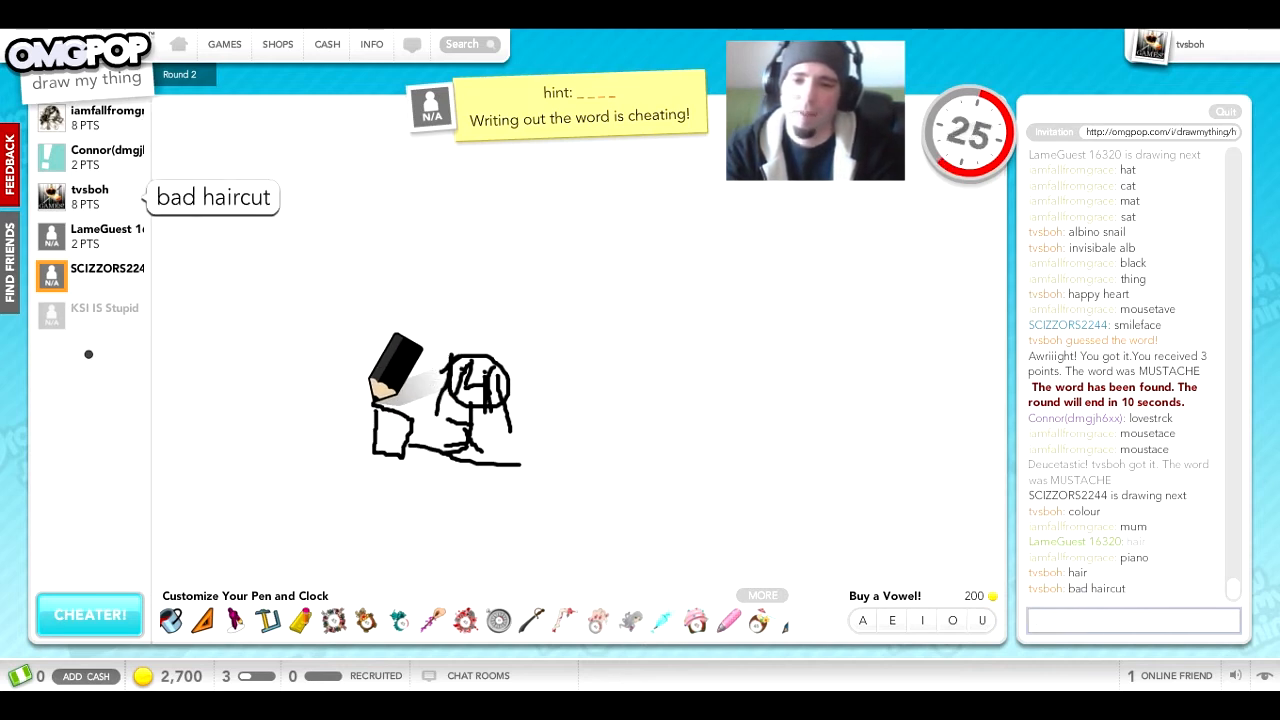
{"action": "type", "text": "wit"}
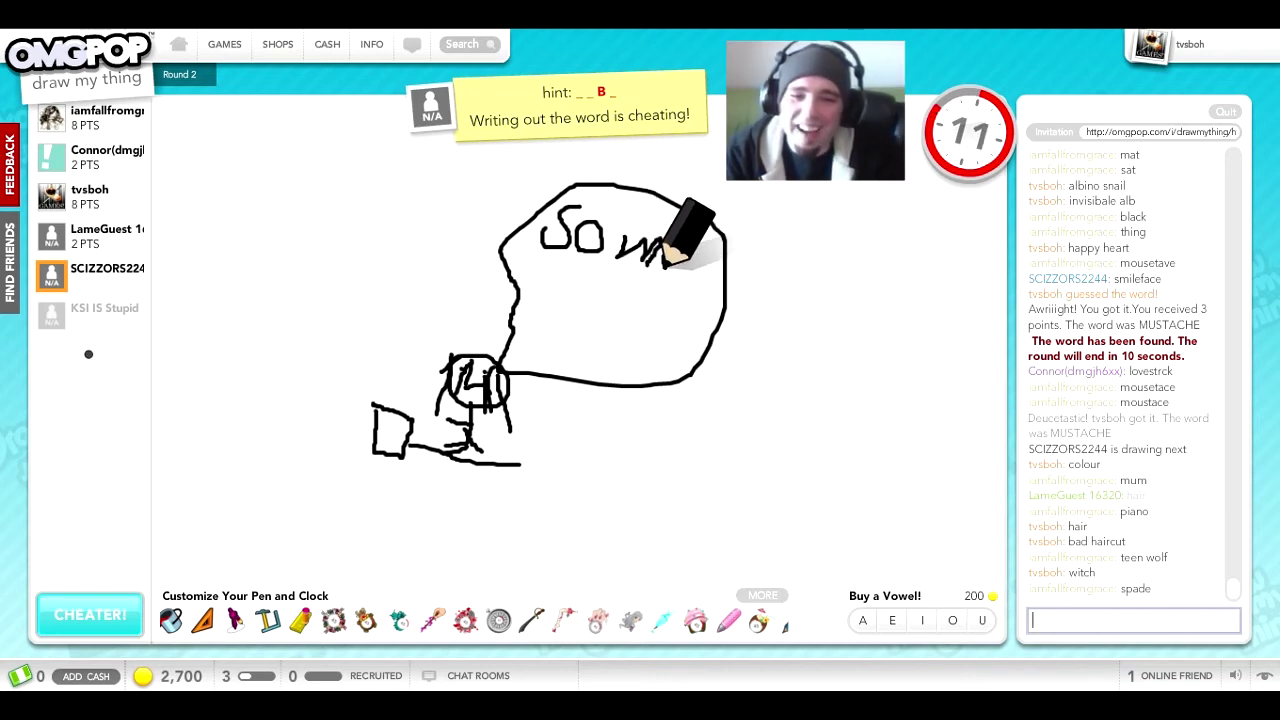
{"action": "type", "text": "body"}
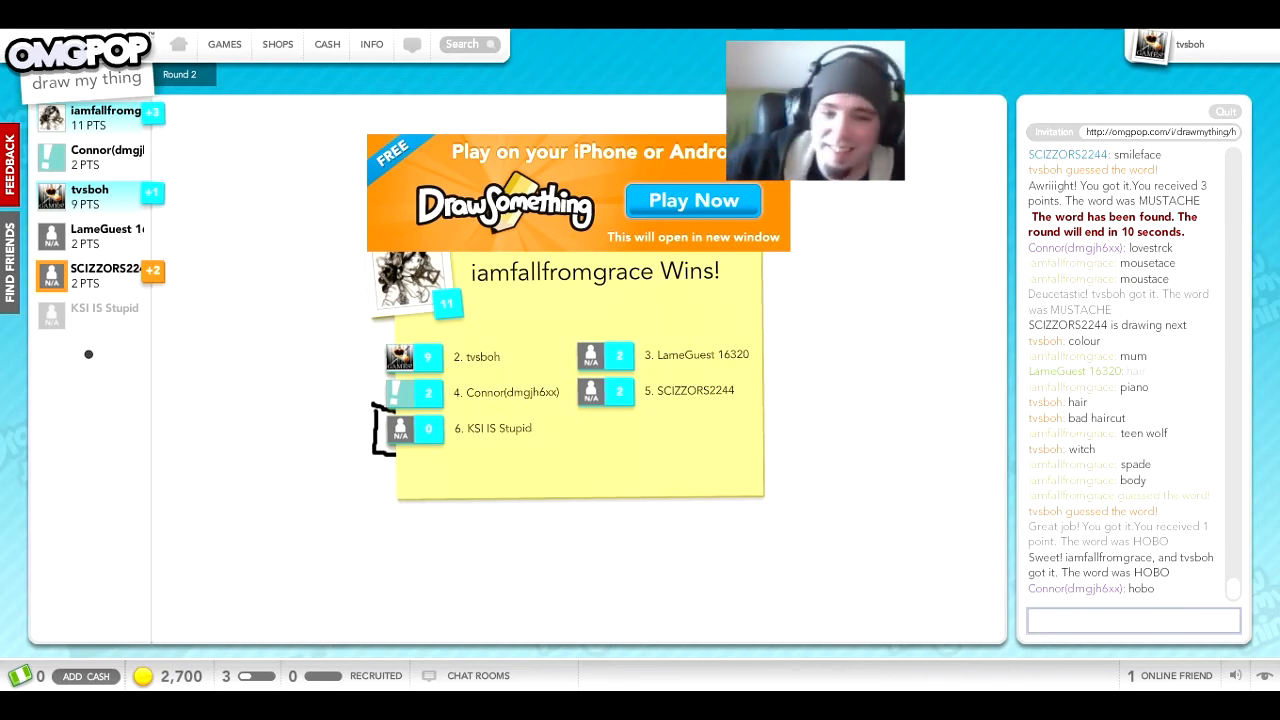
{"action": "left_click", "coordinate": [1132, 620]}
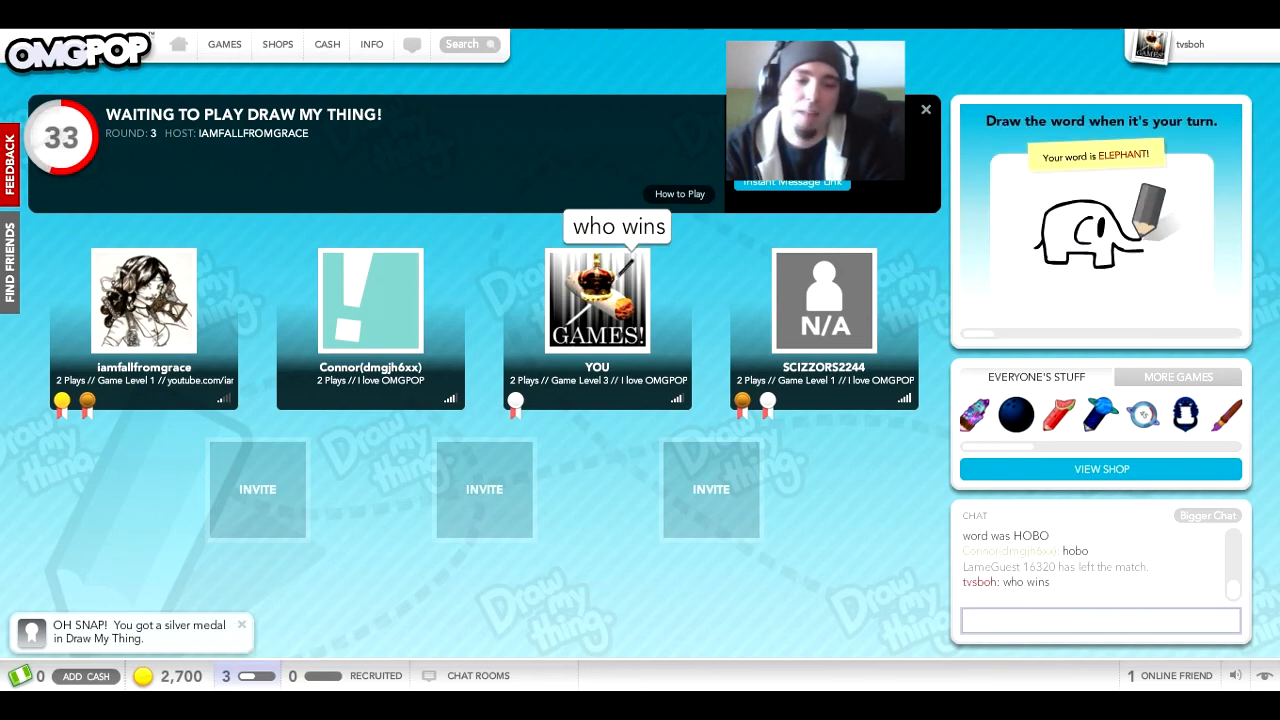
Chat 'not me', 'super', 'totally', 'always', 'ready' in the lobby during the countdown
{"action": "type", "text": "not me"}
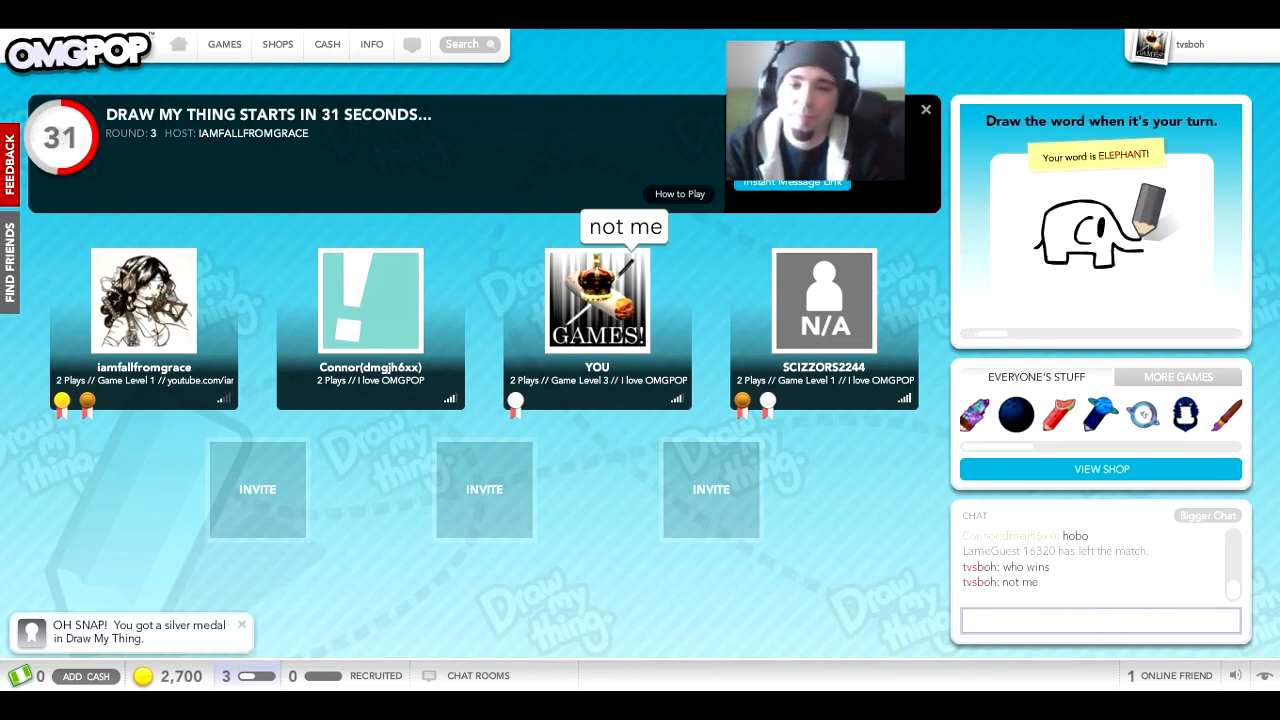
{"action": "type", "text": "super"}
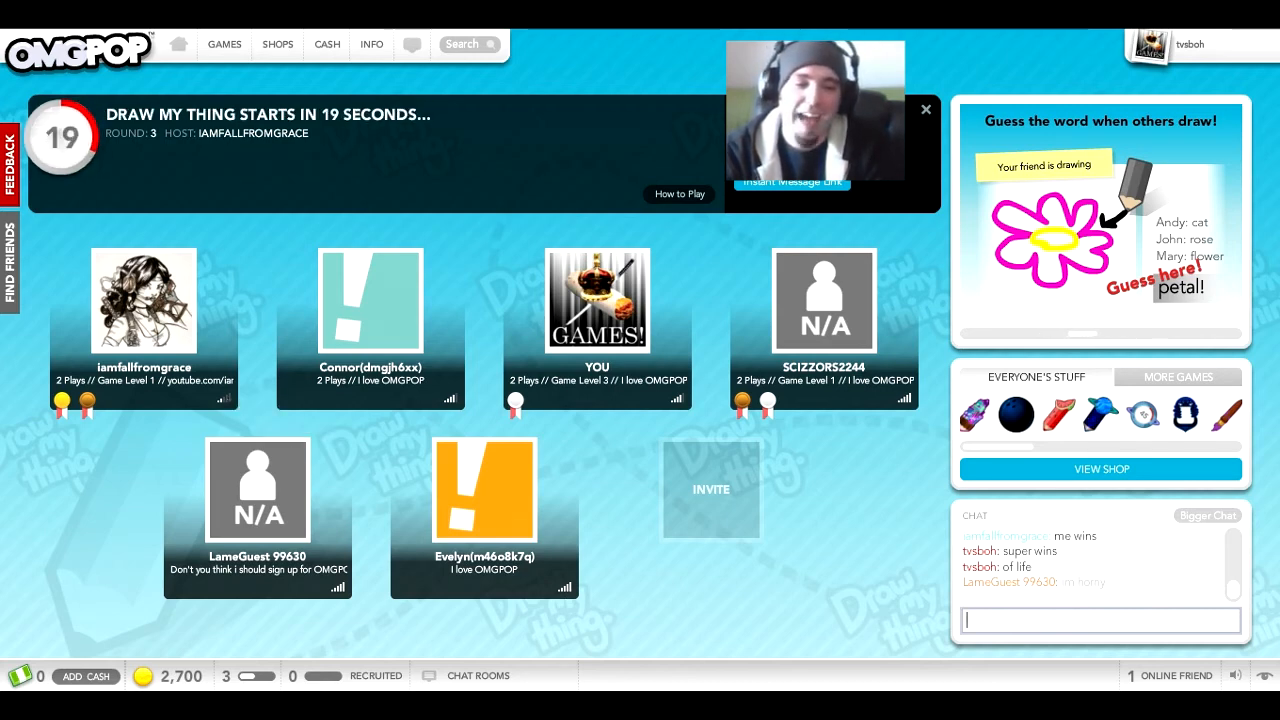
{"action": "type", "text": "that' saweom"}
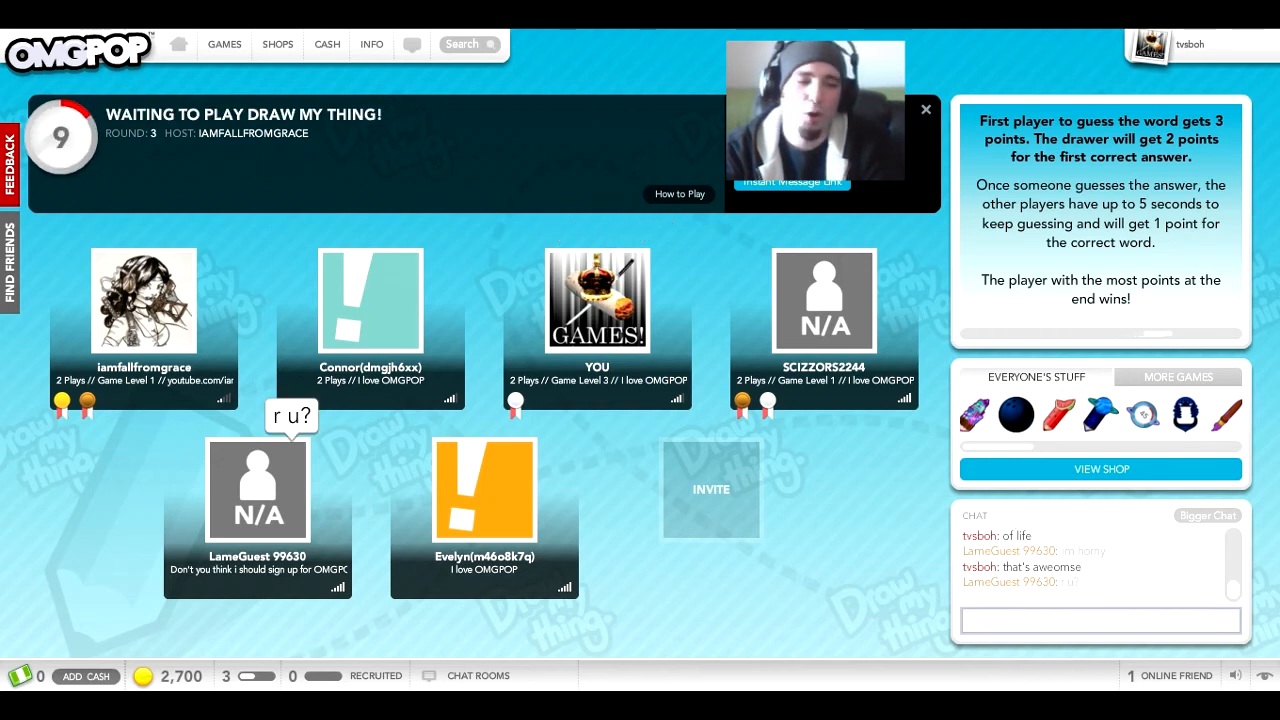
{"action": "type", "text": "totally"}
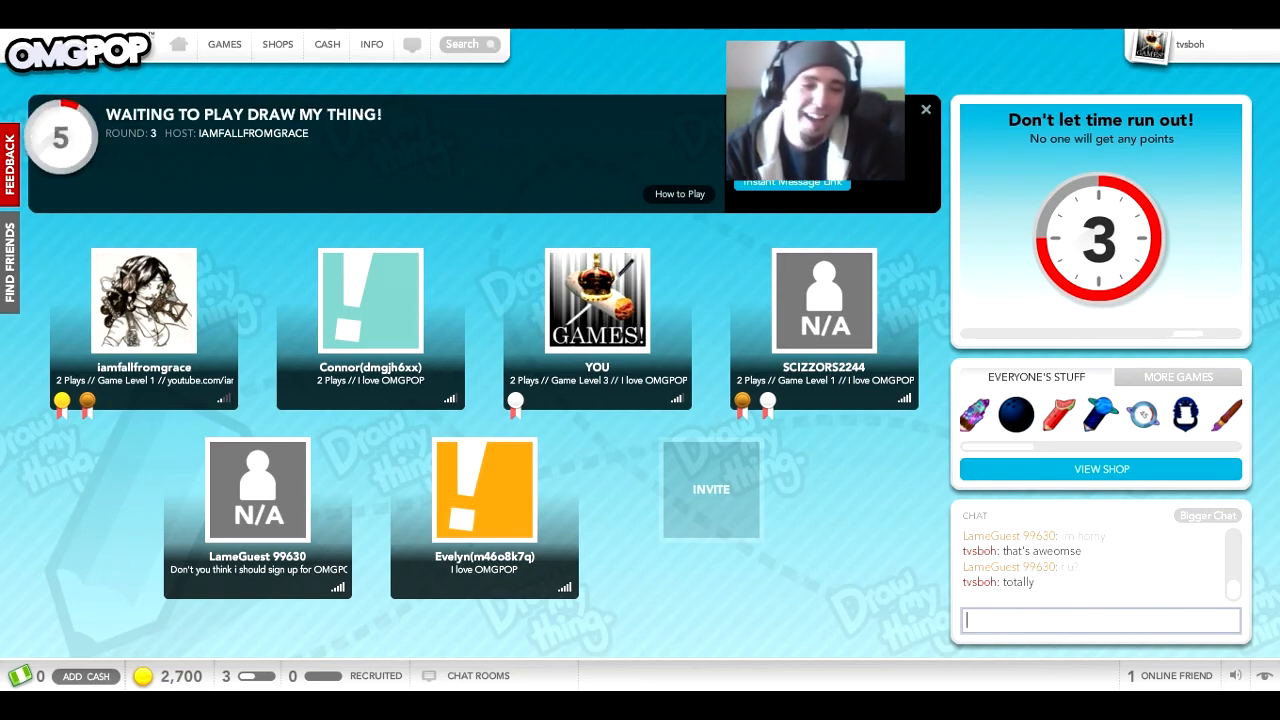
{"action": "type", "text": "always"}
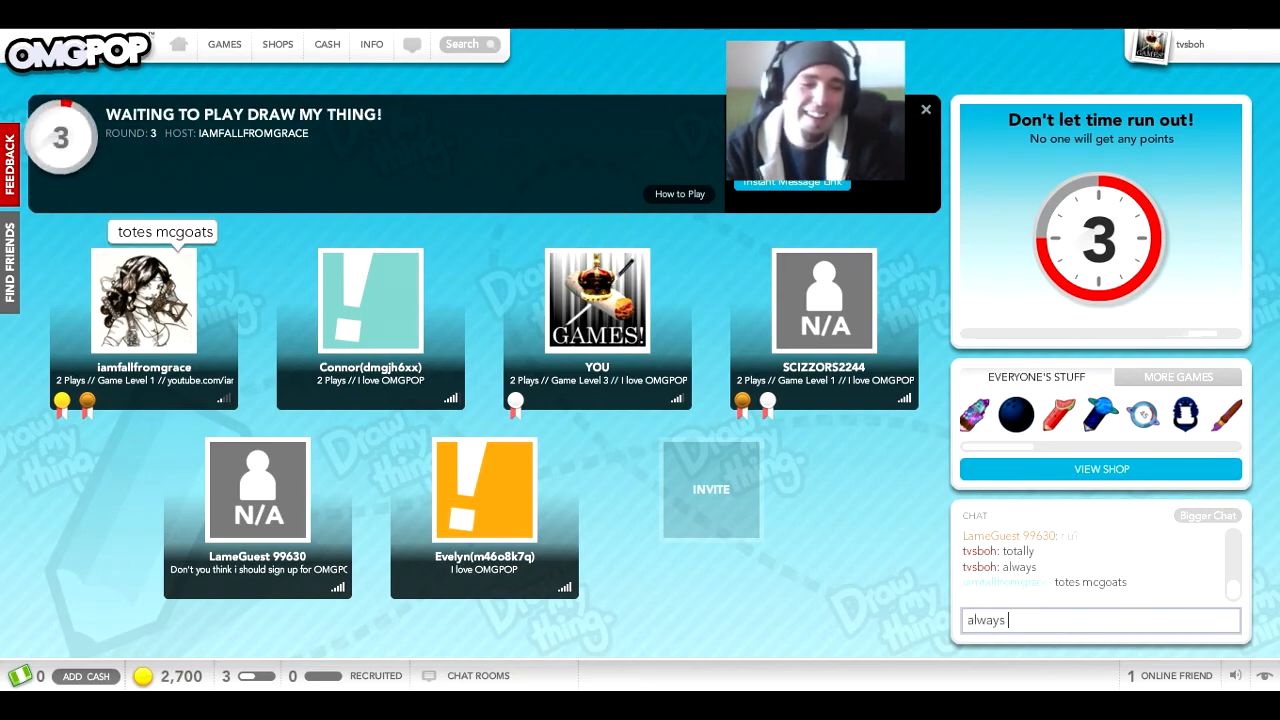
{"action": "type", "text": "ready"}
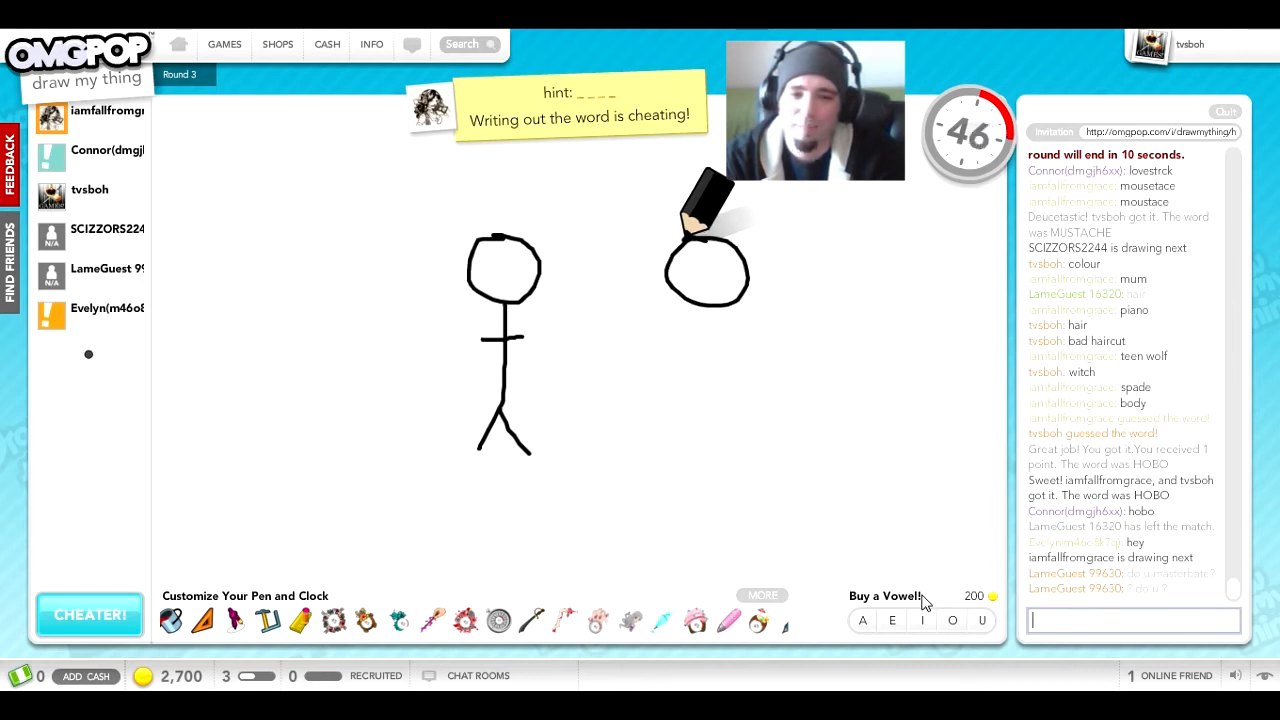
Watch the stick-figure drawing until THIN is guessed
{"action": "left_click_drag", "start_coordinate": [700, 280], "coordinate": [720, 410]}
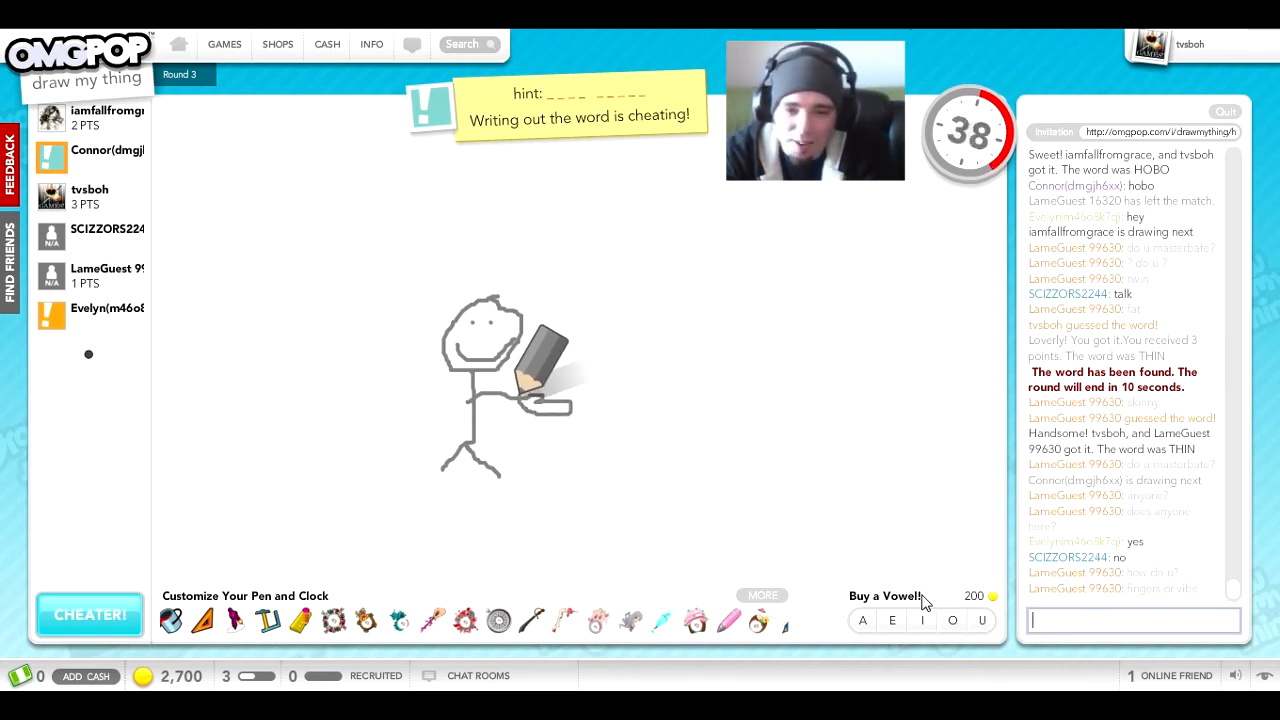
Guess 'big', 'mittens' and 'hand' in chat for the handshake drawing
{"action": "type", "text": "big"}
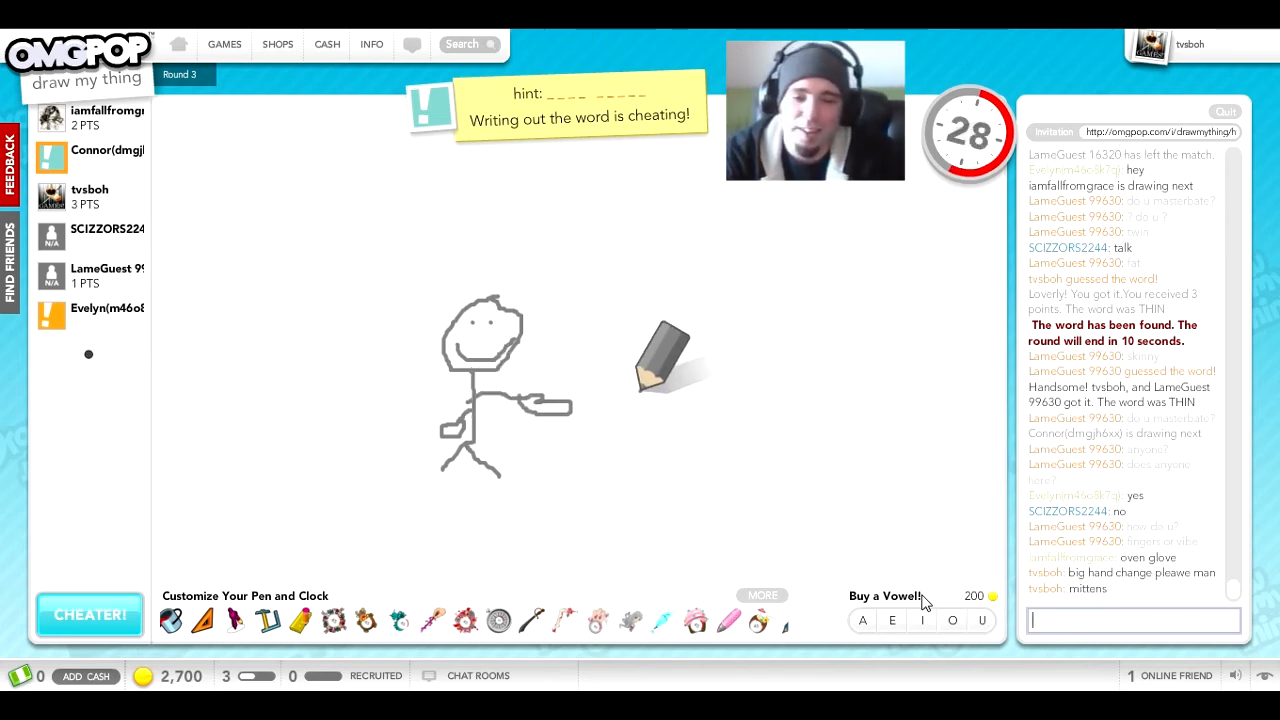
{"action": "type", "text": "mitte"}
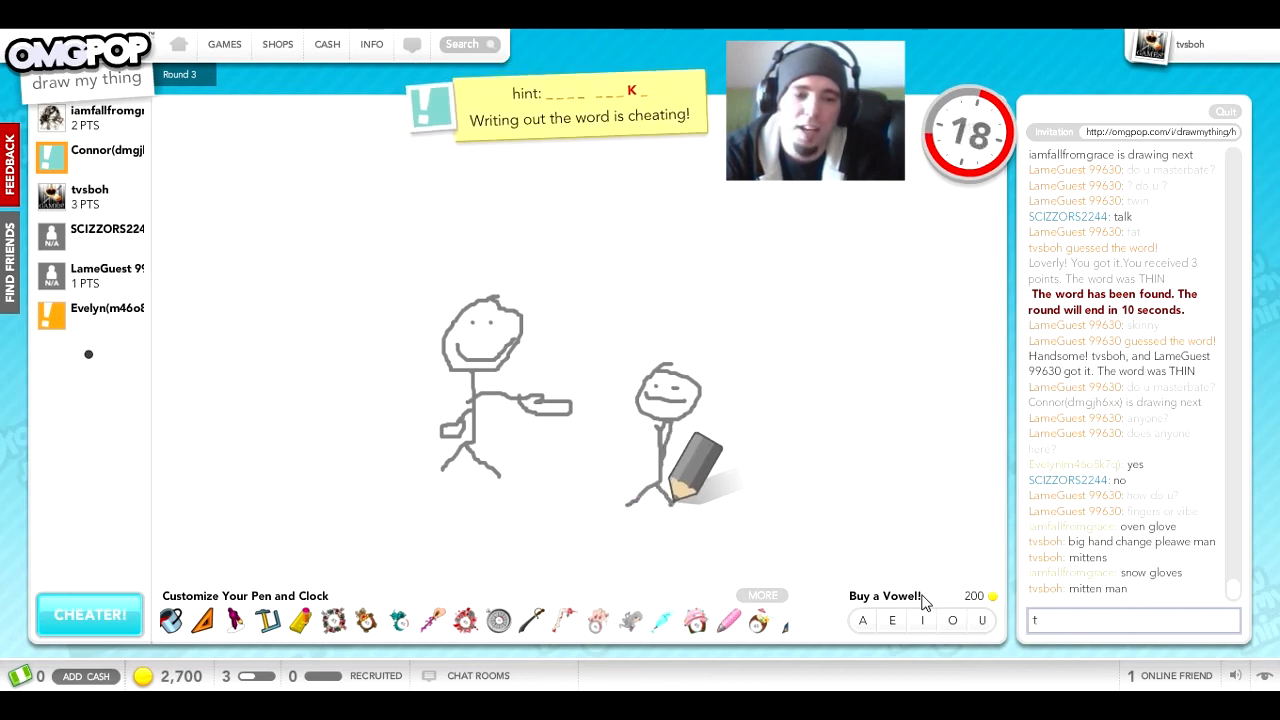
{"action": "type", "text": "aunting sm"}
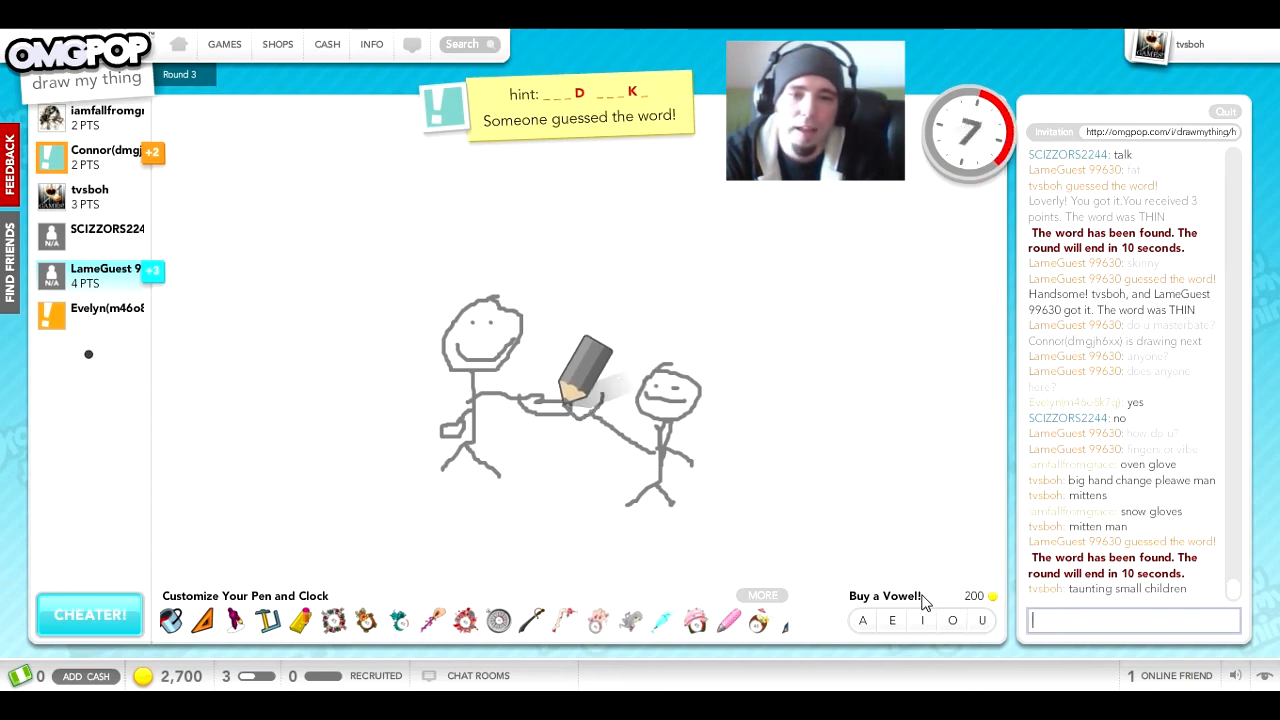
{"action": "type", "text": "hand"}
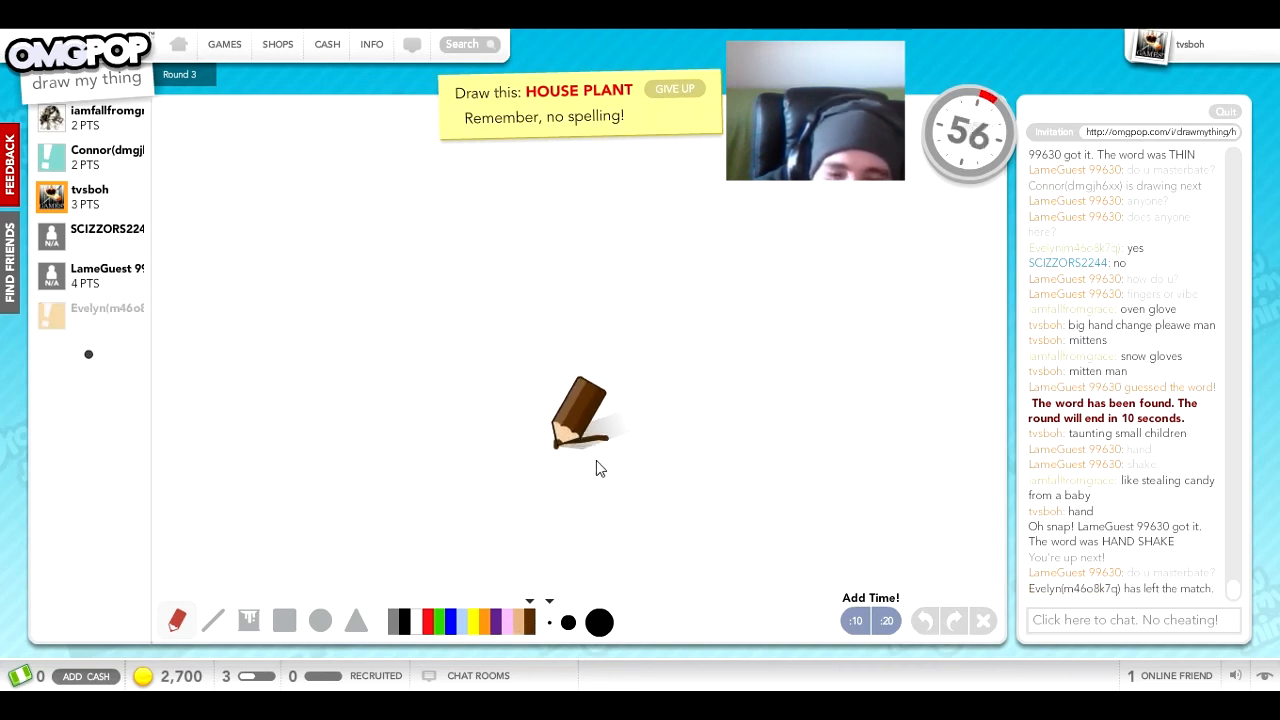
Sketch the brown plant pot outline for HOUSE PLANT and continue once it is guessed
{"action": "left_click_drag", "start_coordinate": [596, 430], "coordinate": [560, 450]}
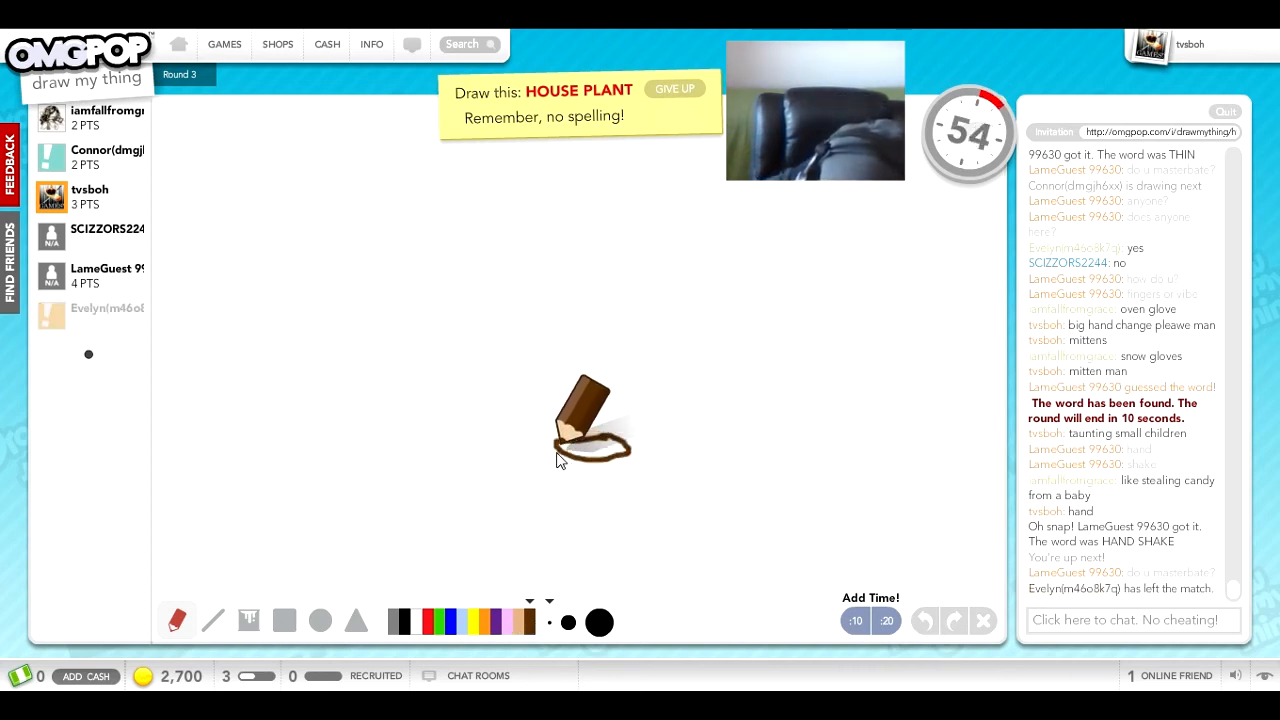
{"action": "left_click_drag", "start_coordinate": [564, 444], "coordinate": [620, 480]}
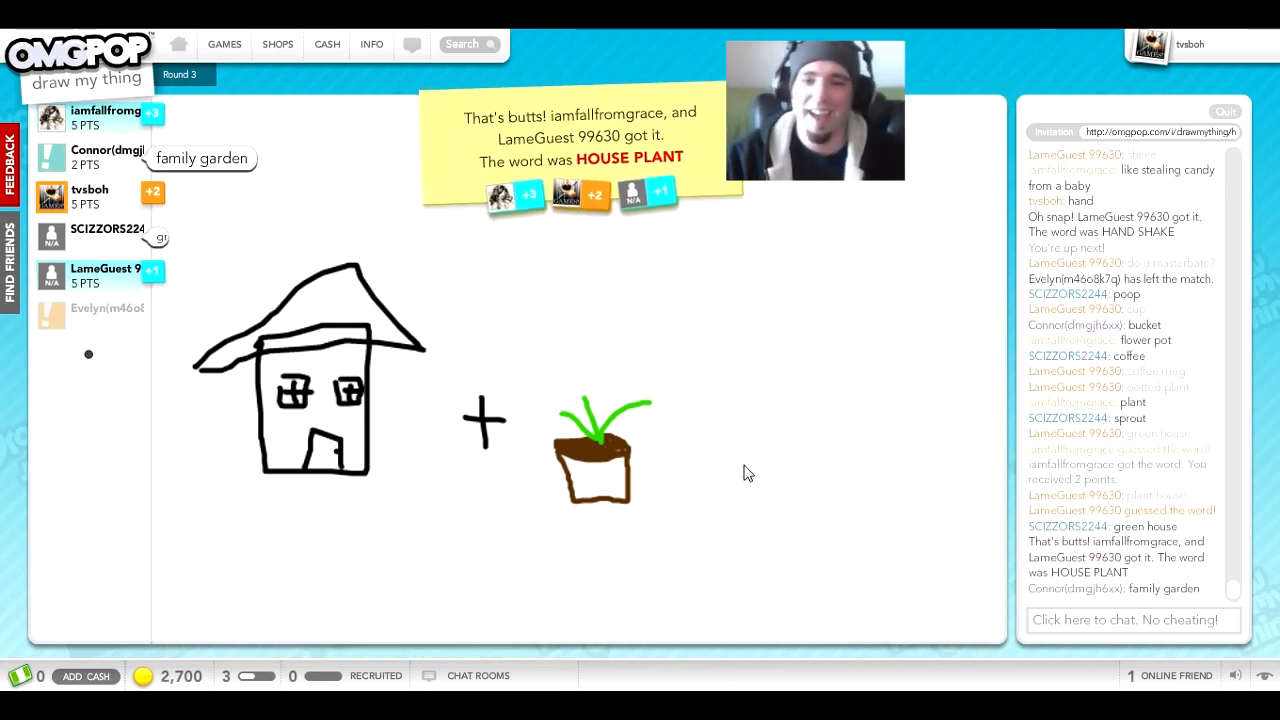
{"action": "left_click", "coordinate": [1132, 620]}
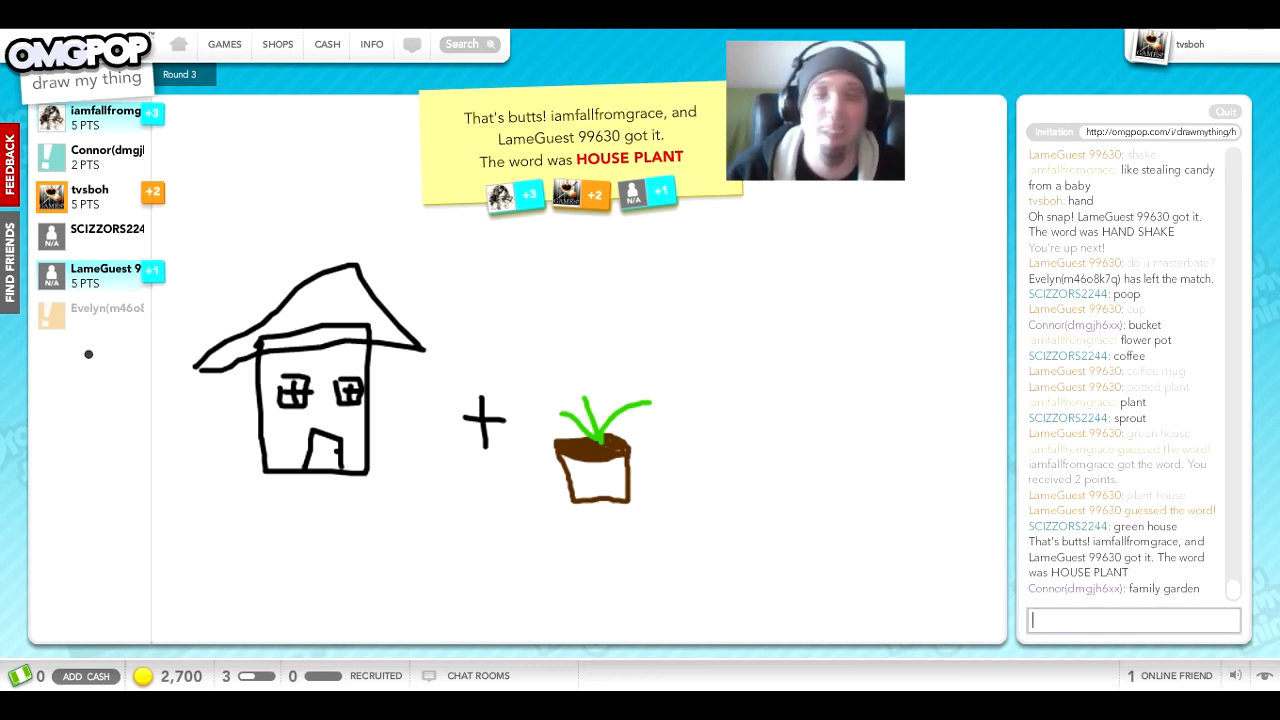